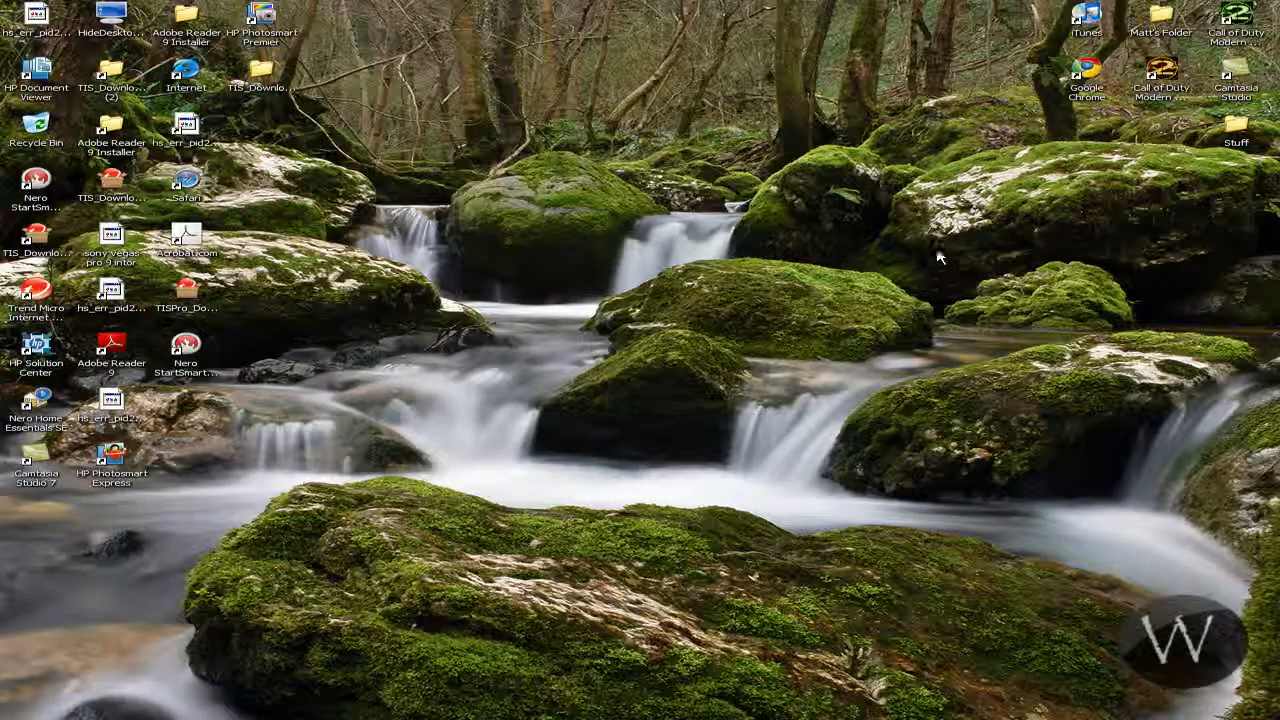
mouse_move(800, 308)
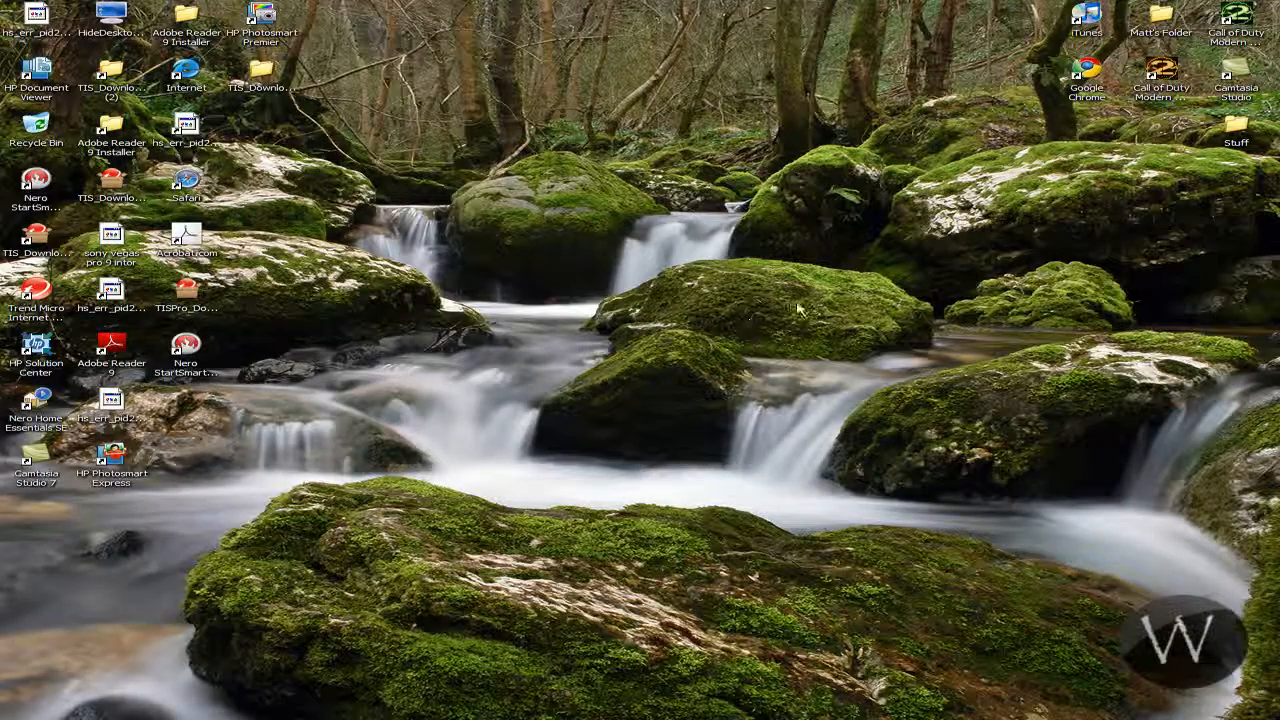
mouse_move(518, 455)
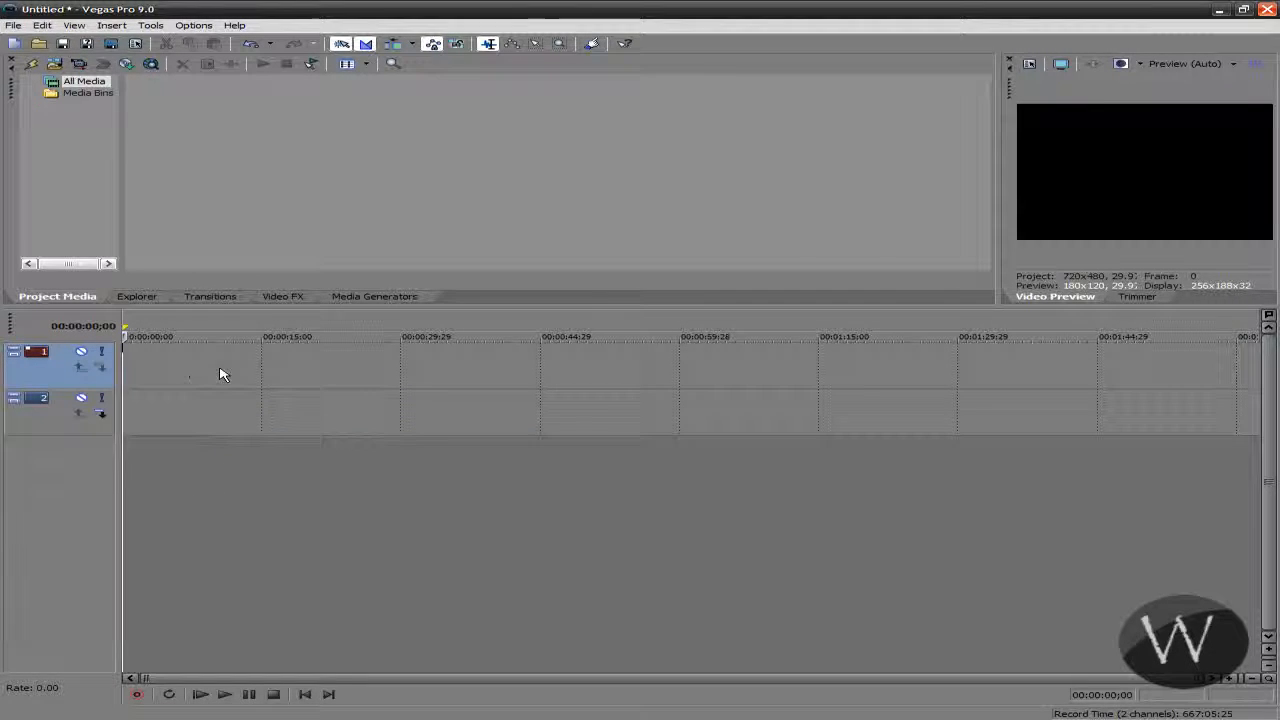
Step: Add a Soft Shadow text clip to track 1 reading 'Websta1011 Presents'
left_click(374, 296)
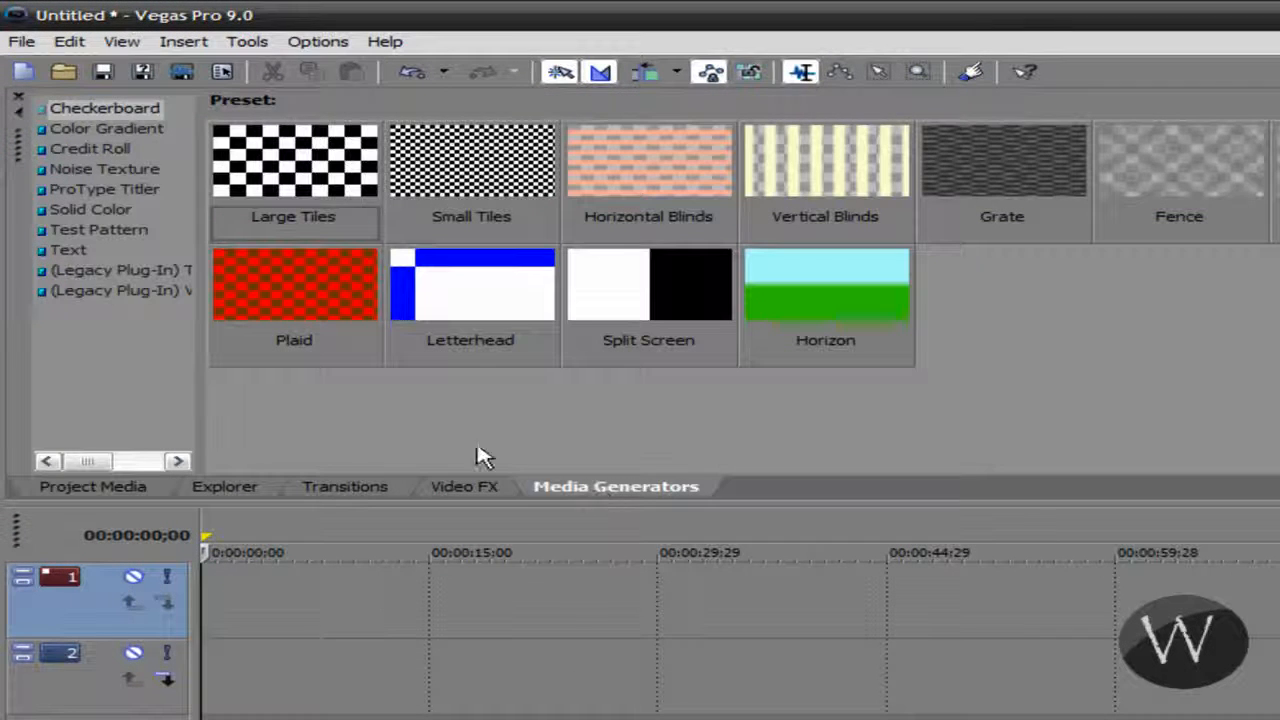
left_click(68, 250)
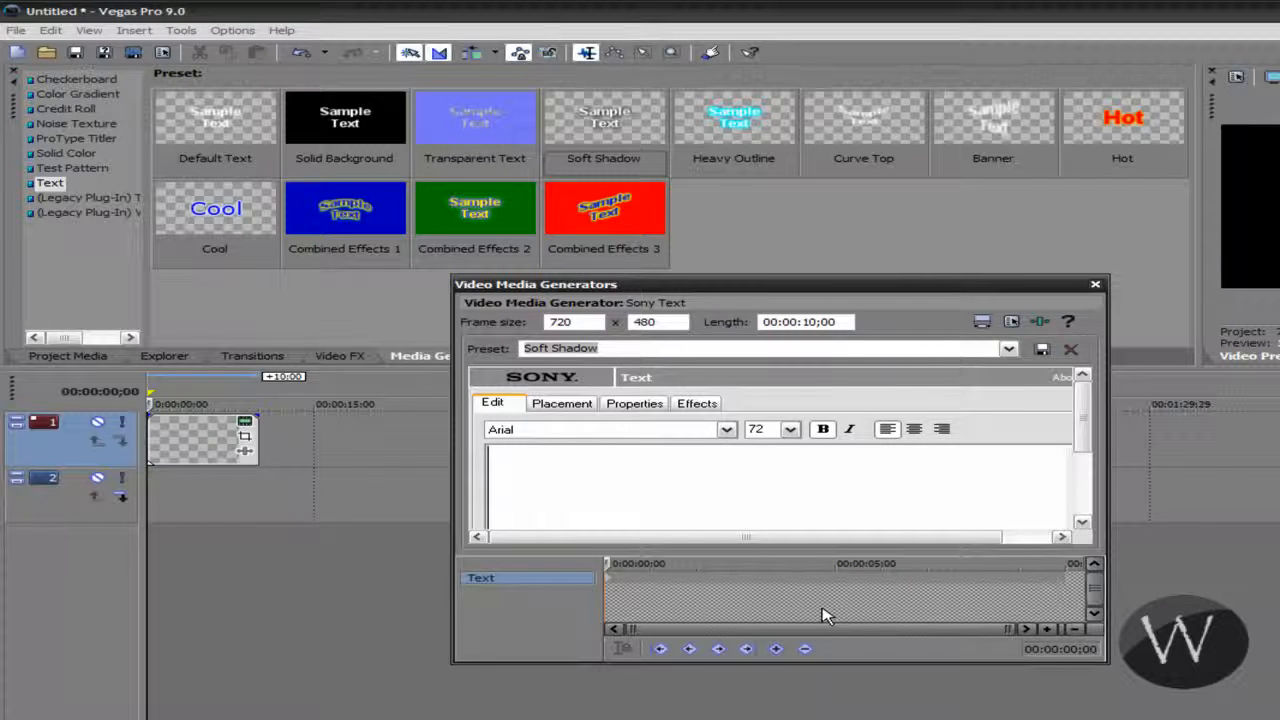
type("We")
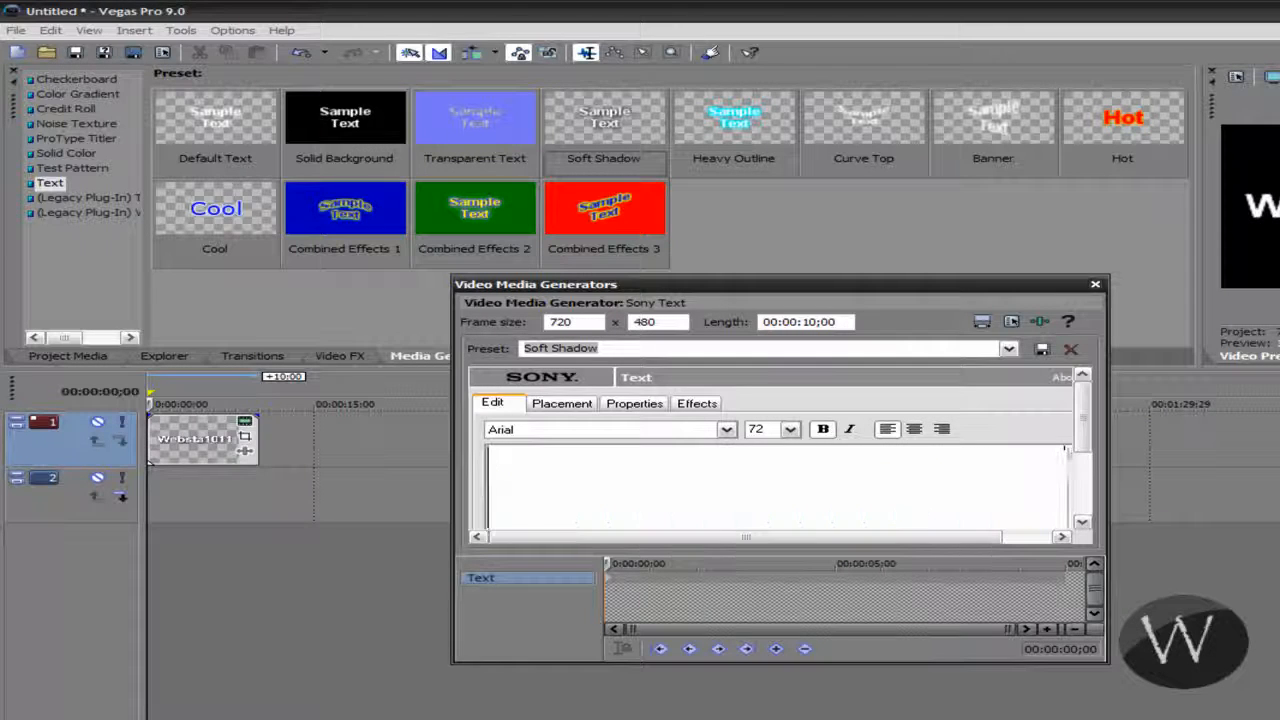
type("Present")
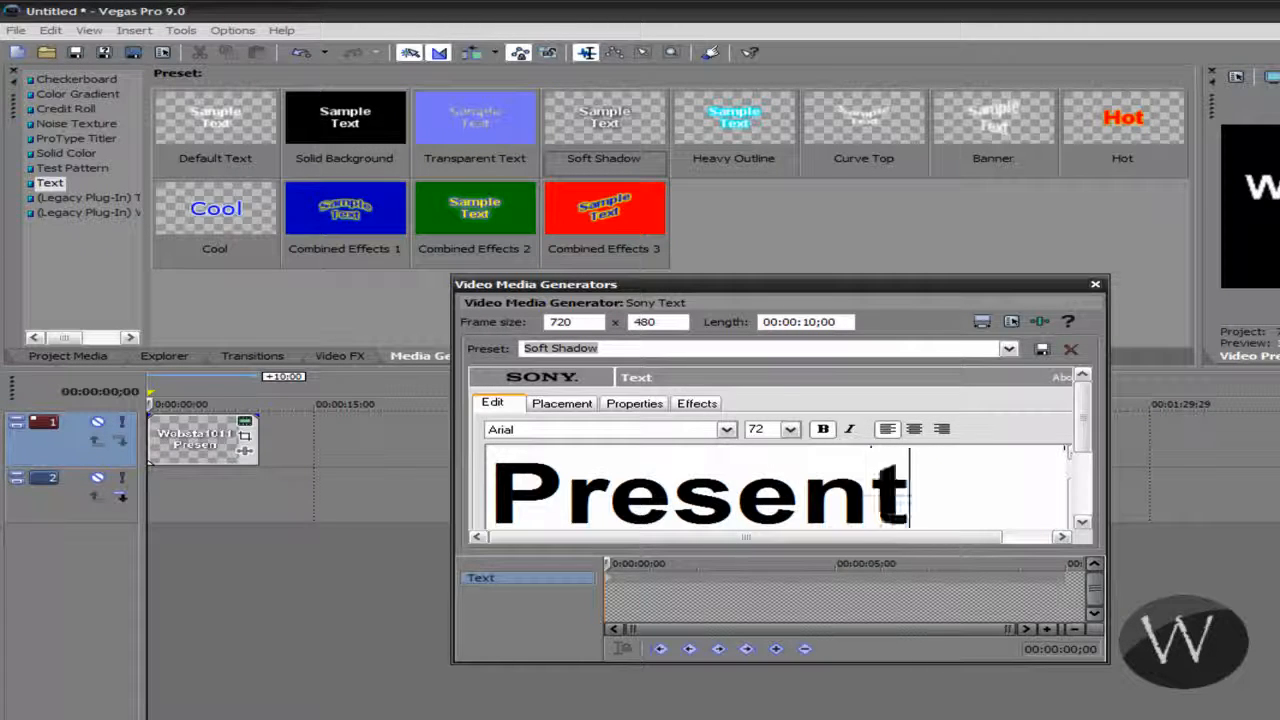
type("s")
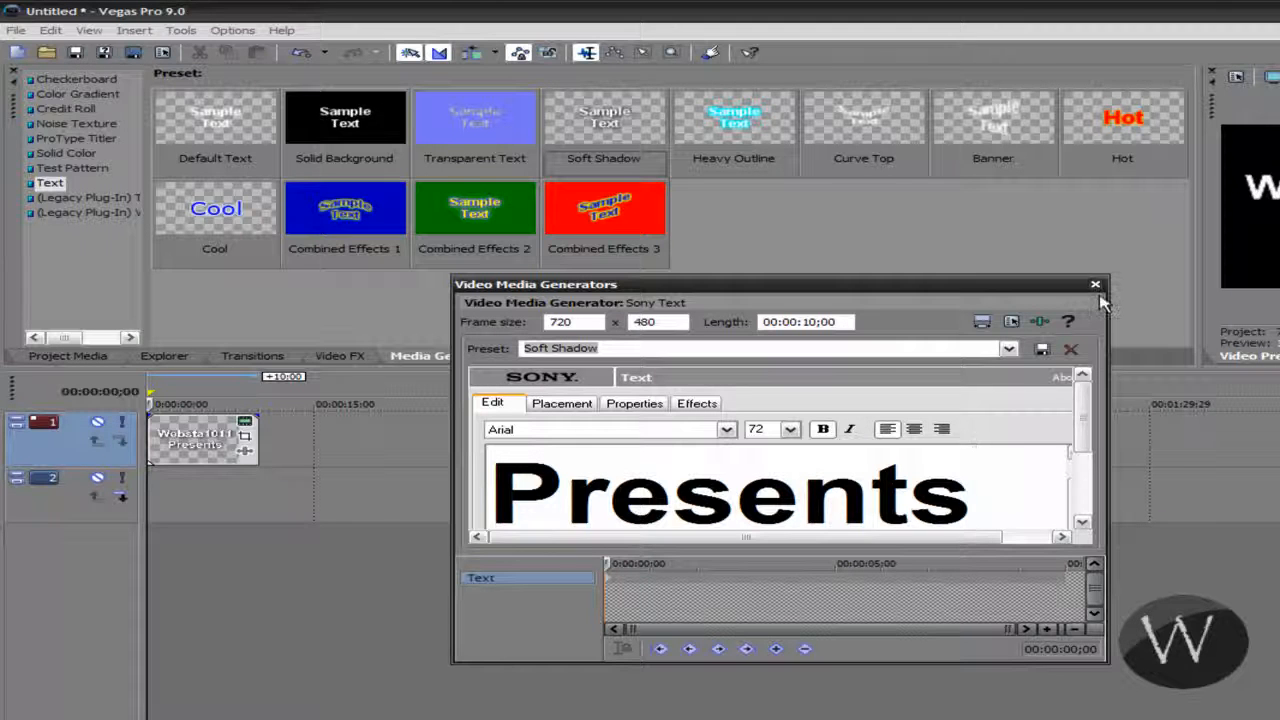
Step: Apply the Light Rays effect's Intense Light Rays preset to the Websta1011 Presents clip
left_click(1095, 285)
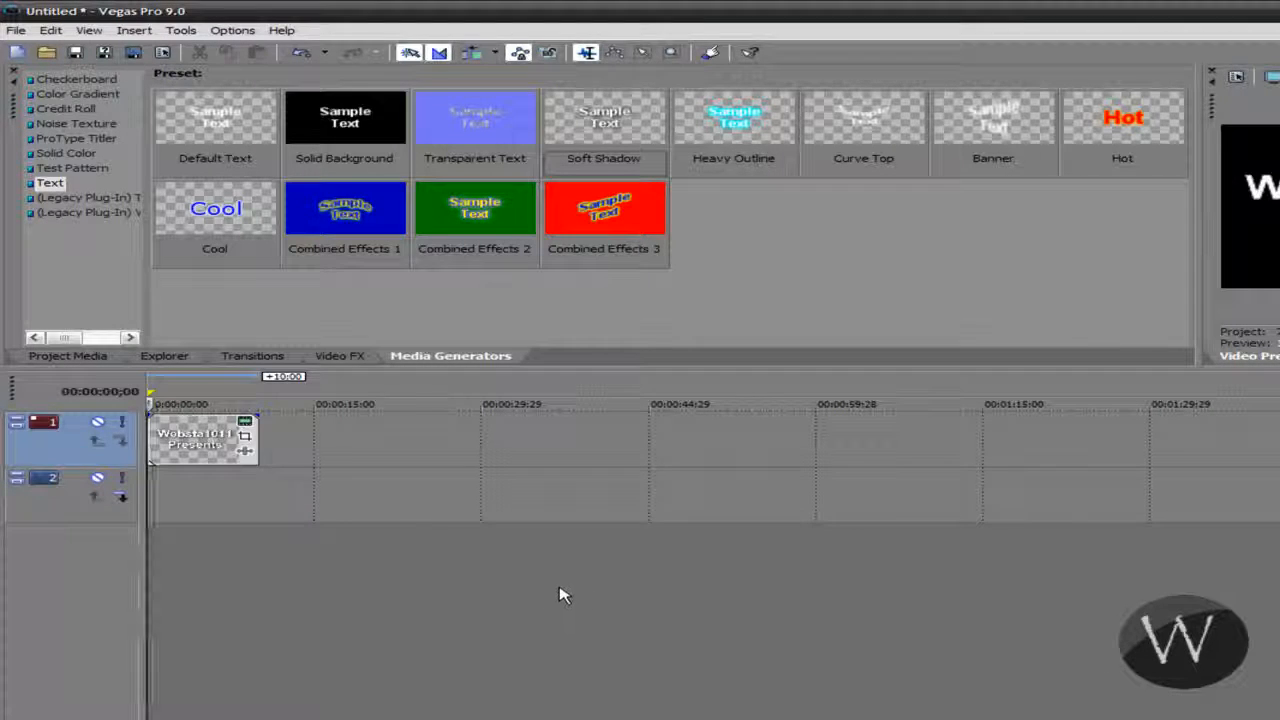
left_click(339, 355)
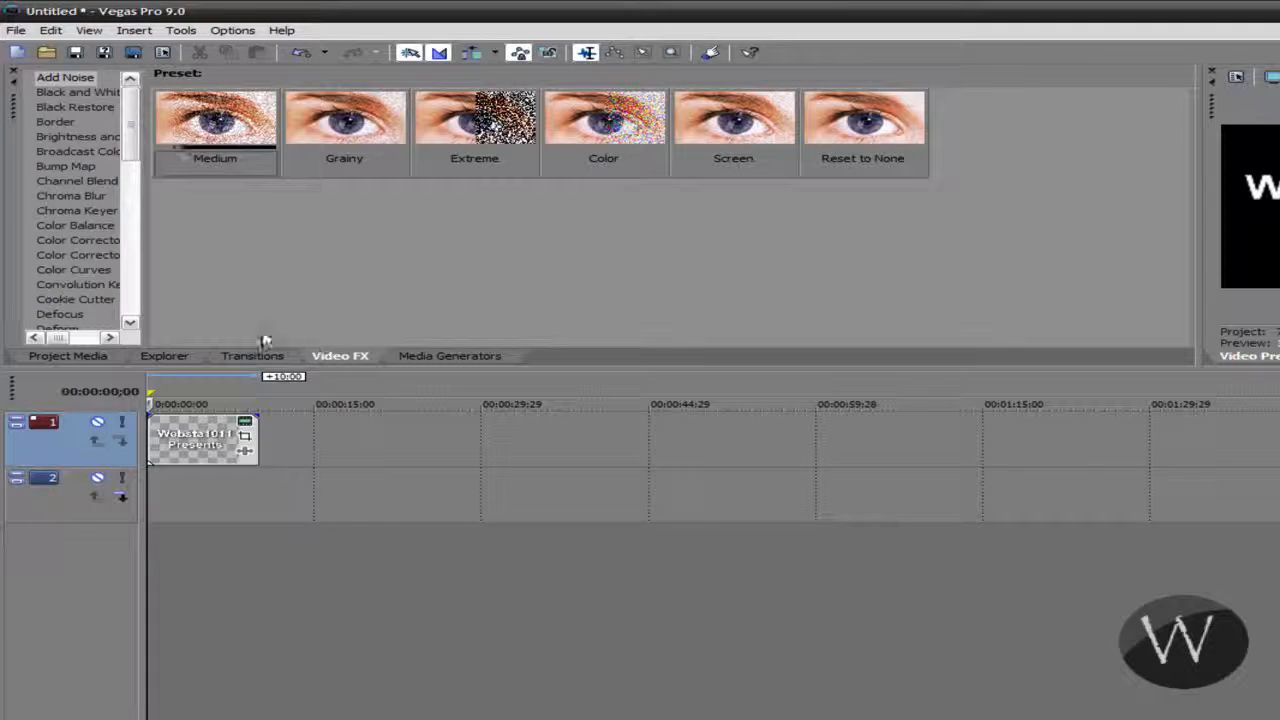
scroll("down", 3)
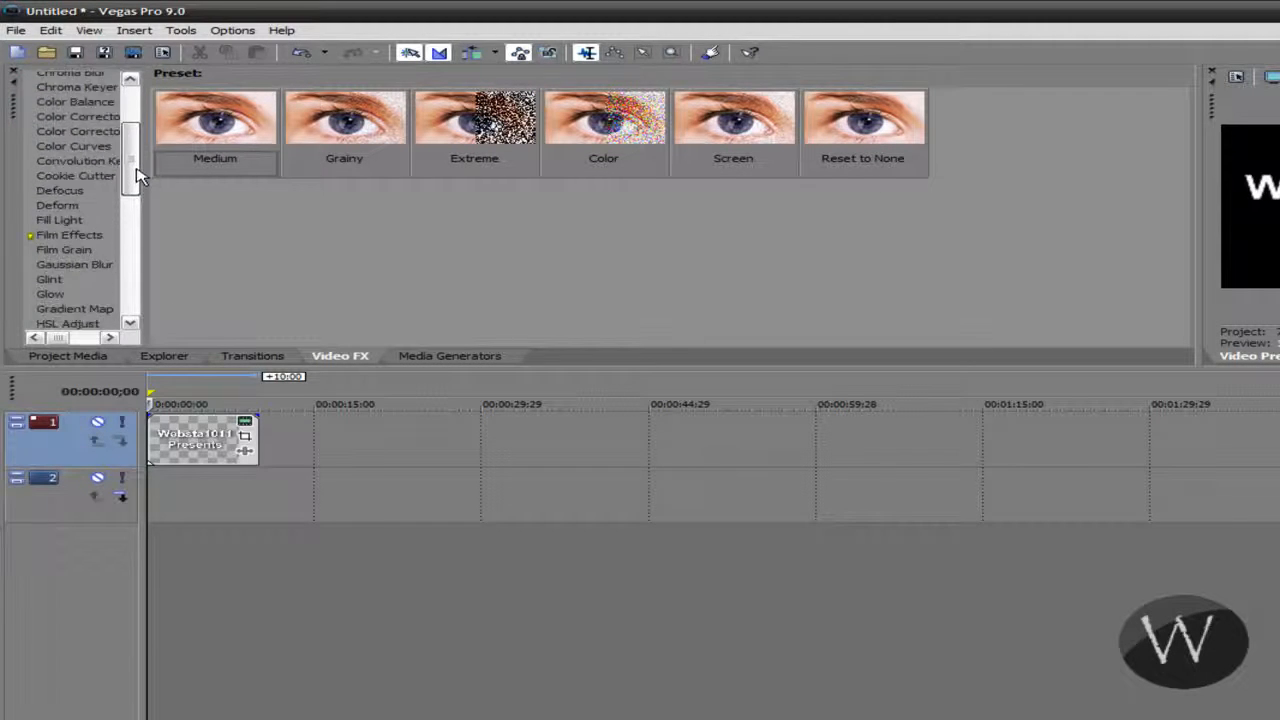
scroll("down", 3)
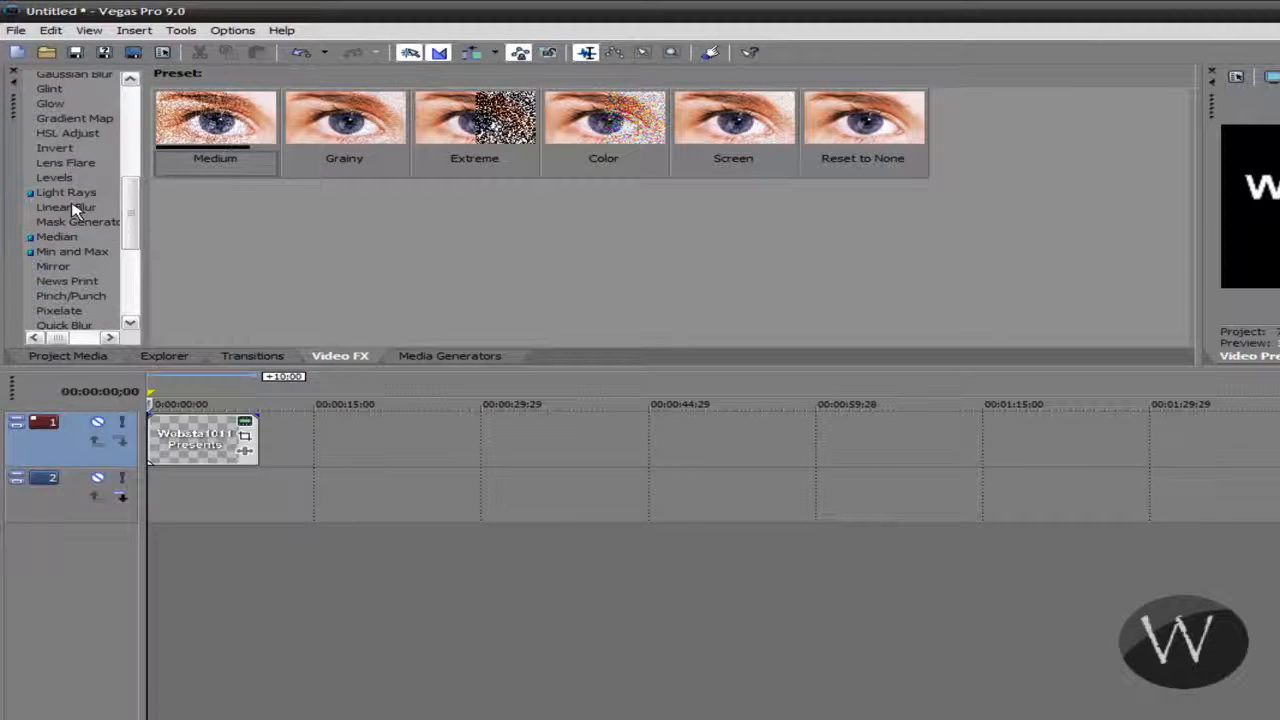
left_click(66, 192)
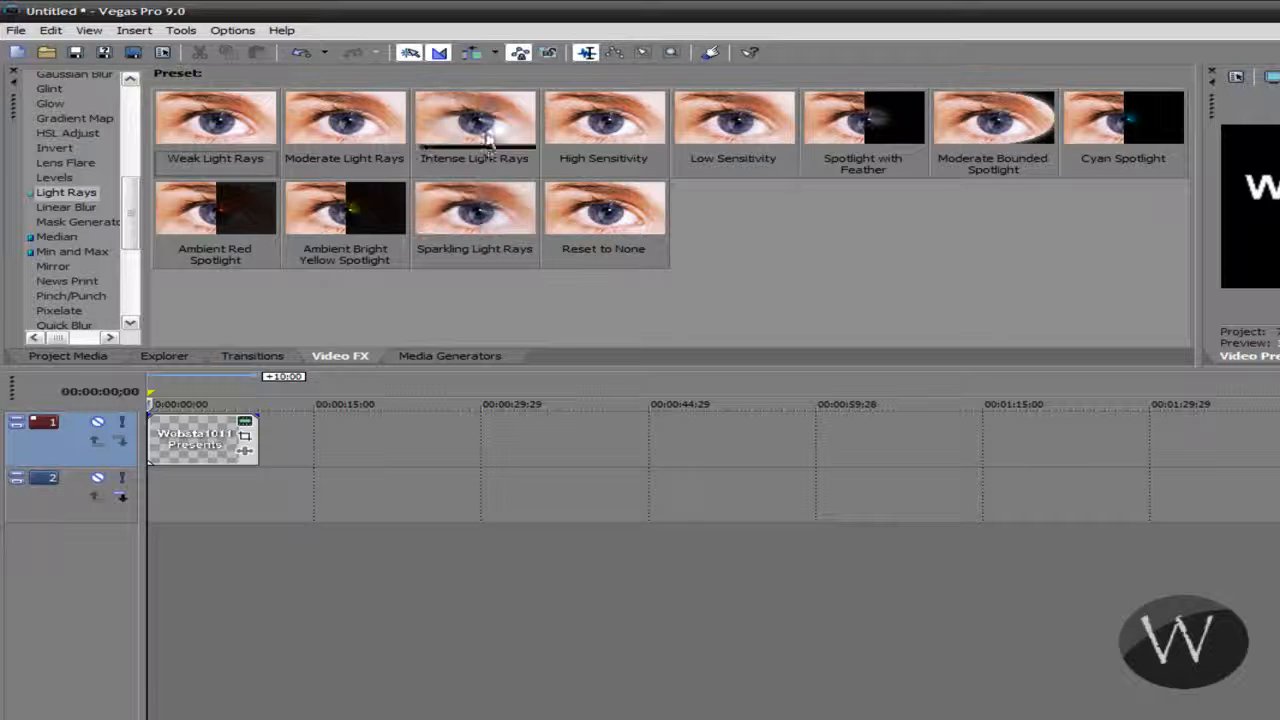
left_click(474, 120)
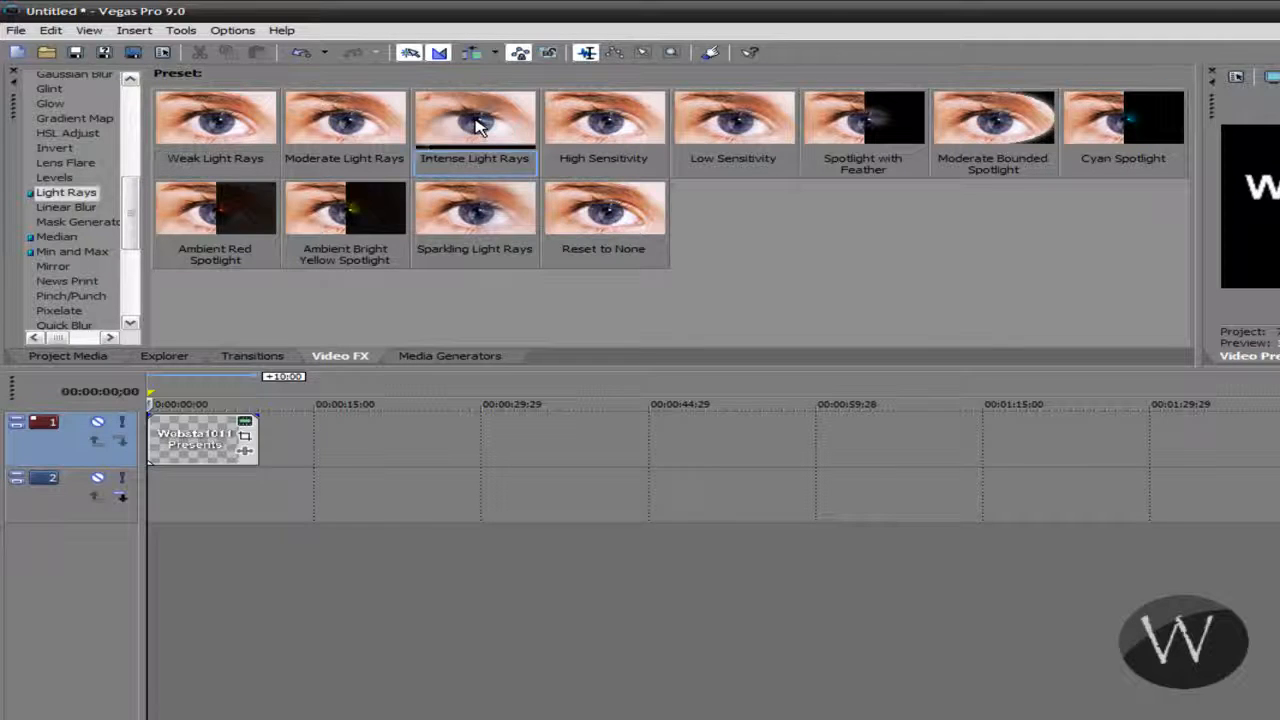
mouse_move(200, 440)
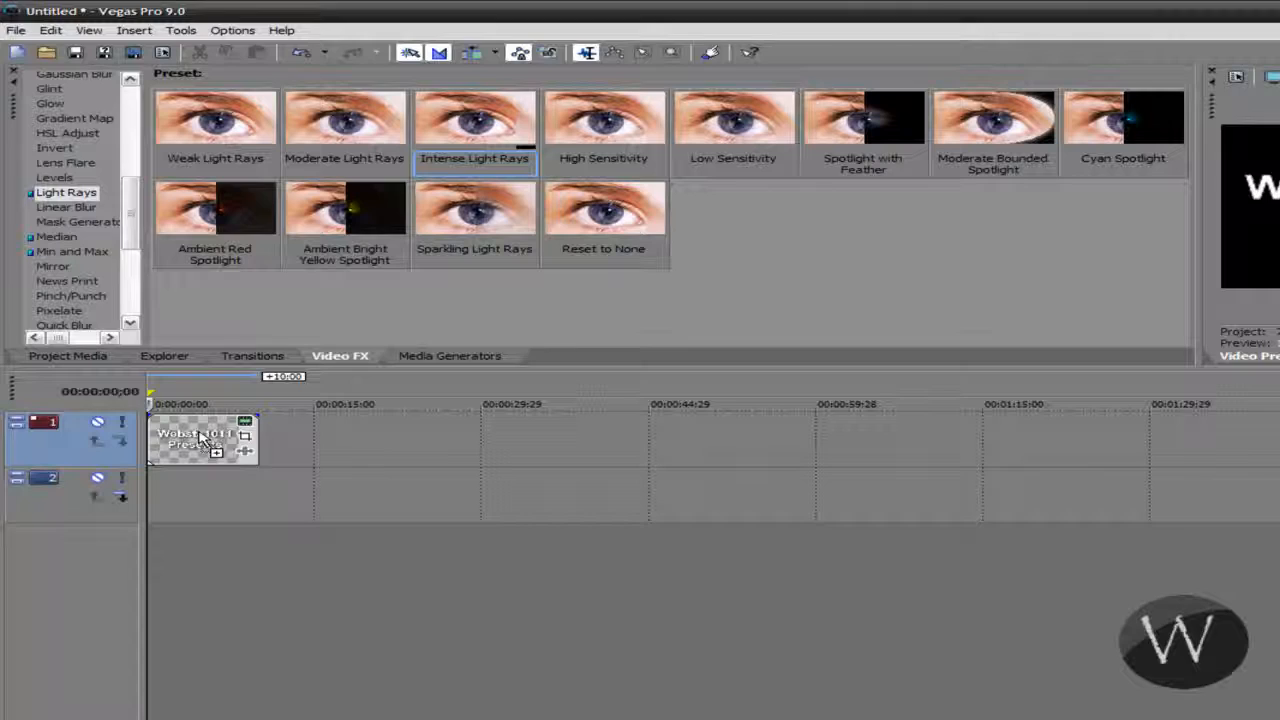
double_click(474, 120)
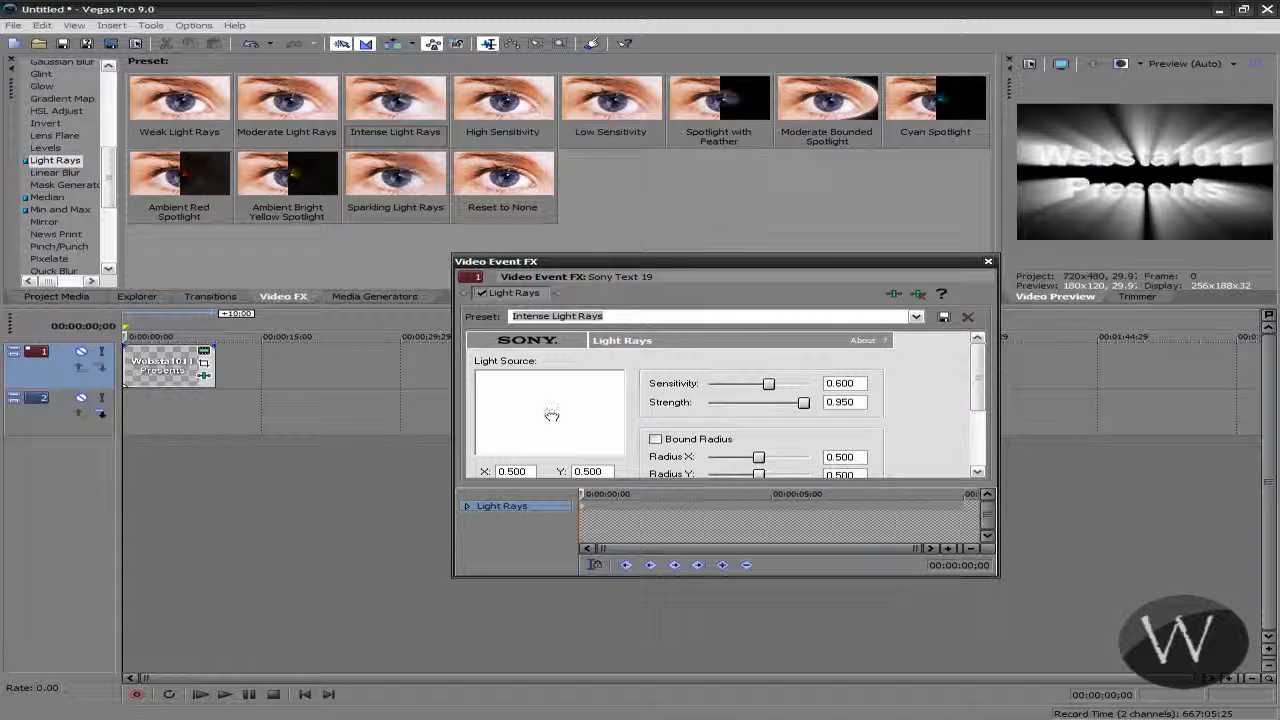
Step: Keyframe the light source moving right, then back and right again at four seconds
left_click_drag(552, 415, 615, 415)
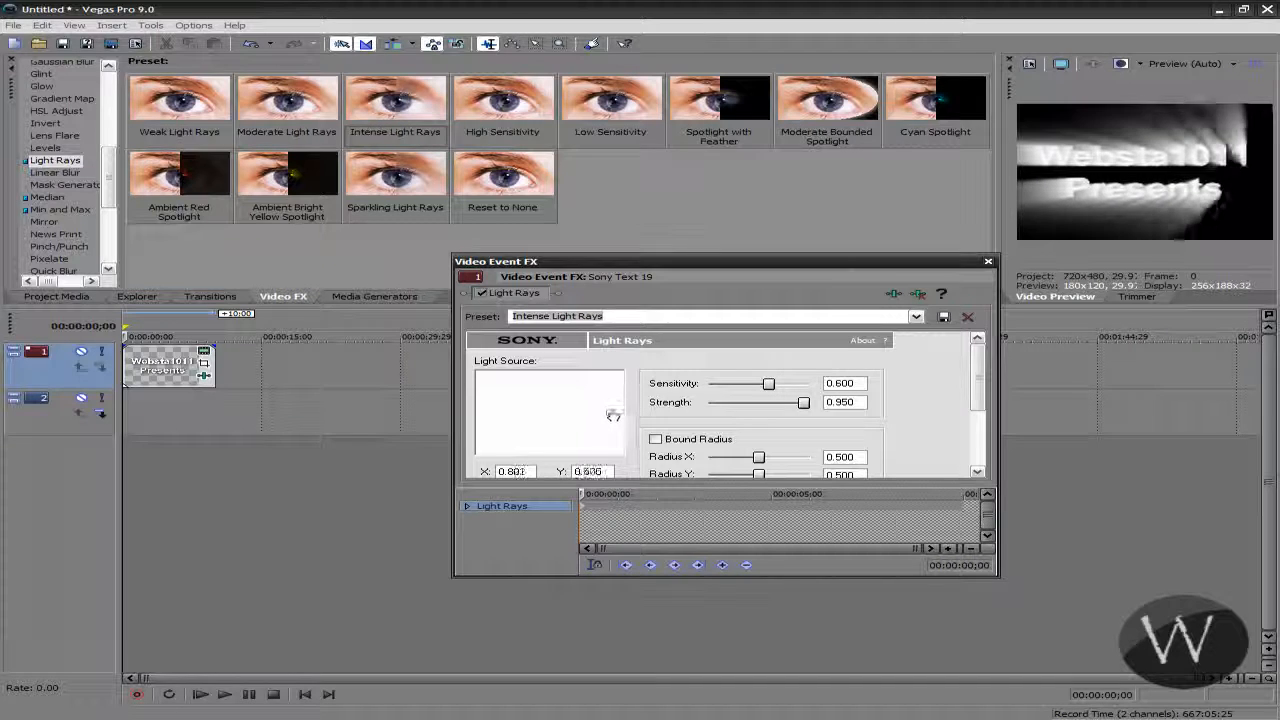
left_click_drag(612, 416, 618, 411)
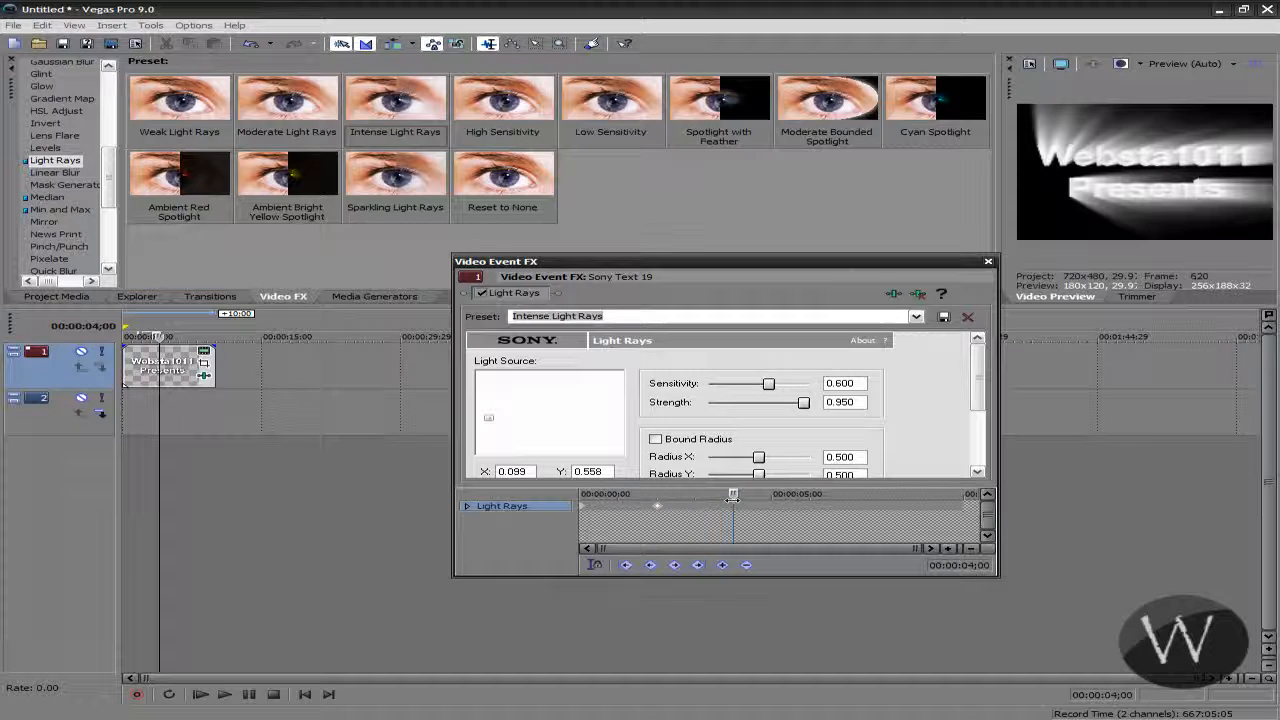
left_click_drag(489, 417, 552, 418)
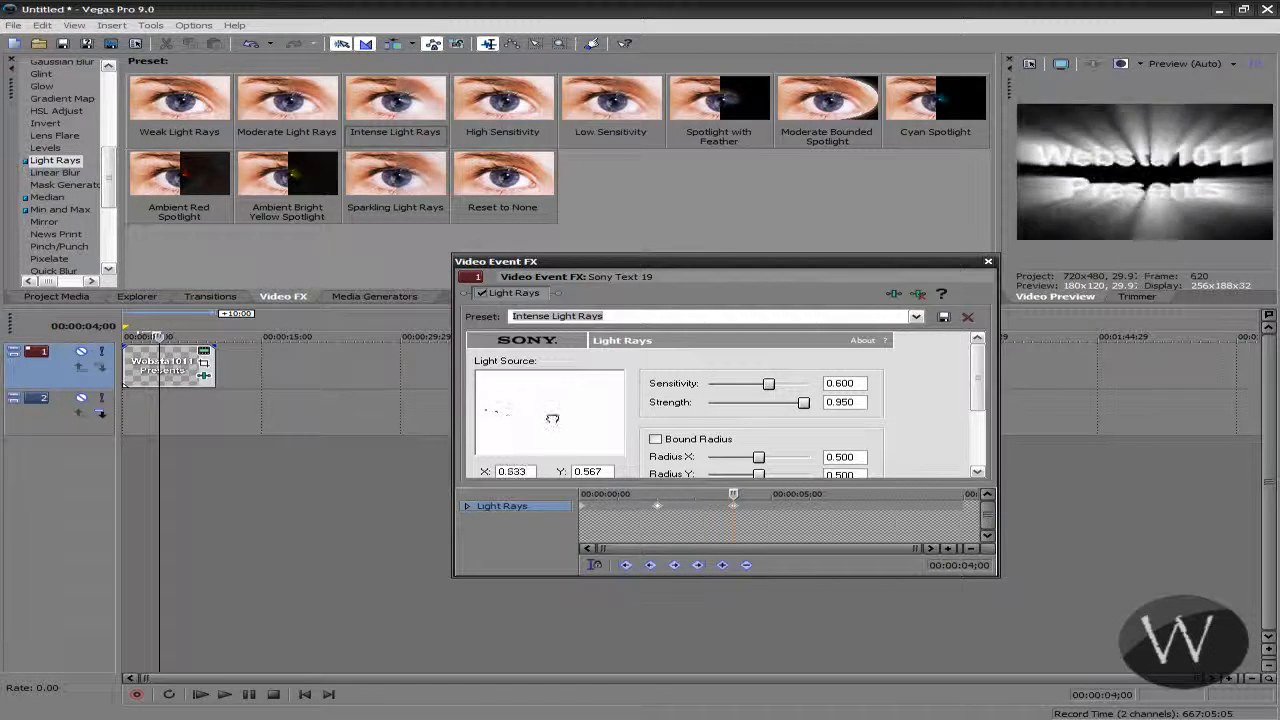
left_click_drag(553, 418, 618, 413)
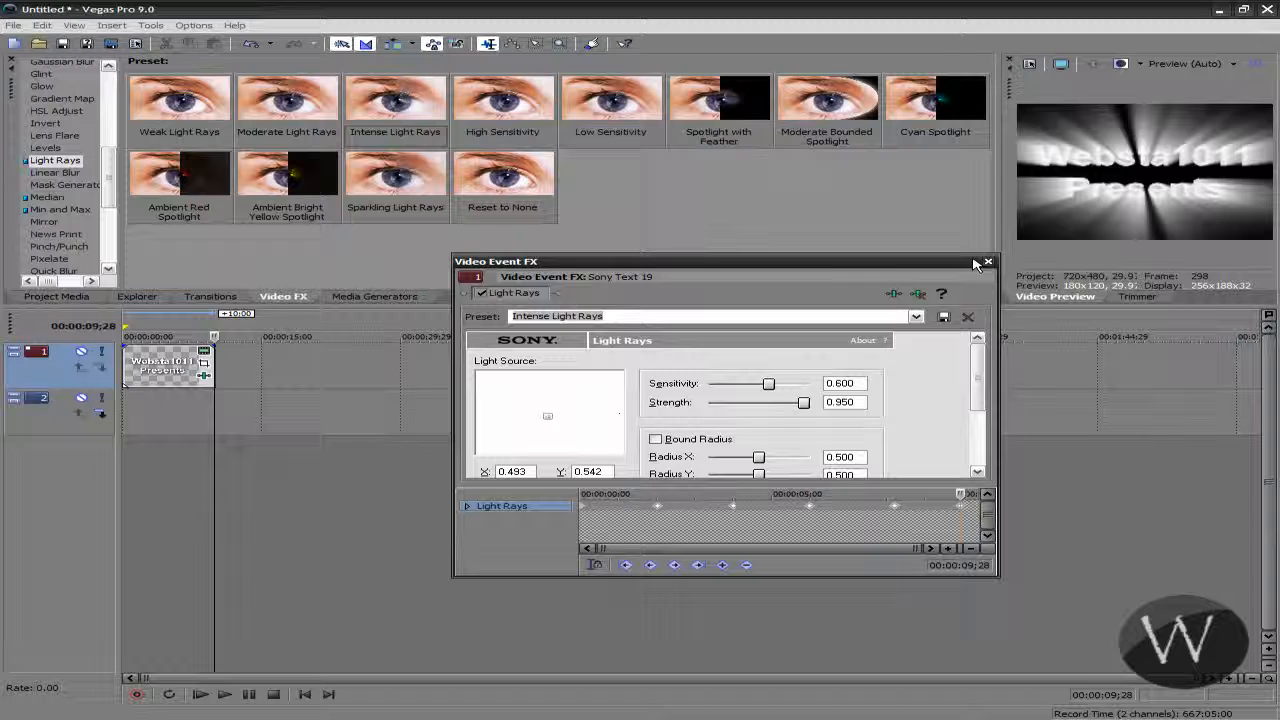
Step: Place a Standard Noise texture clip on track 2 beneath the title
left_click(987, 261)
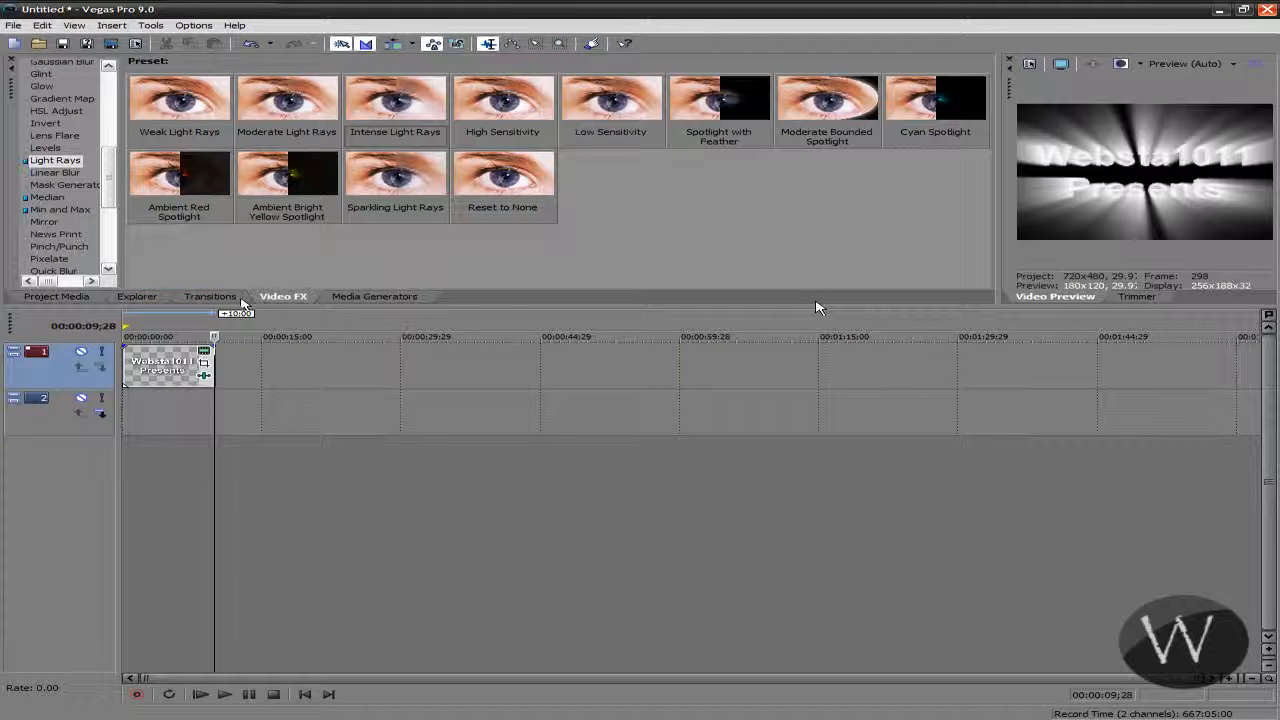
left_click(199, 693)
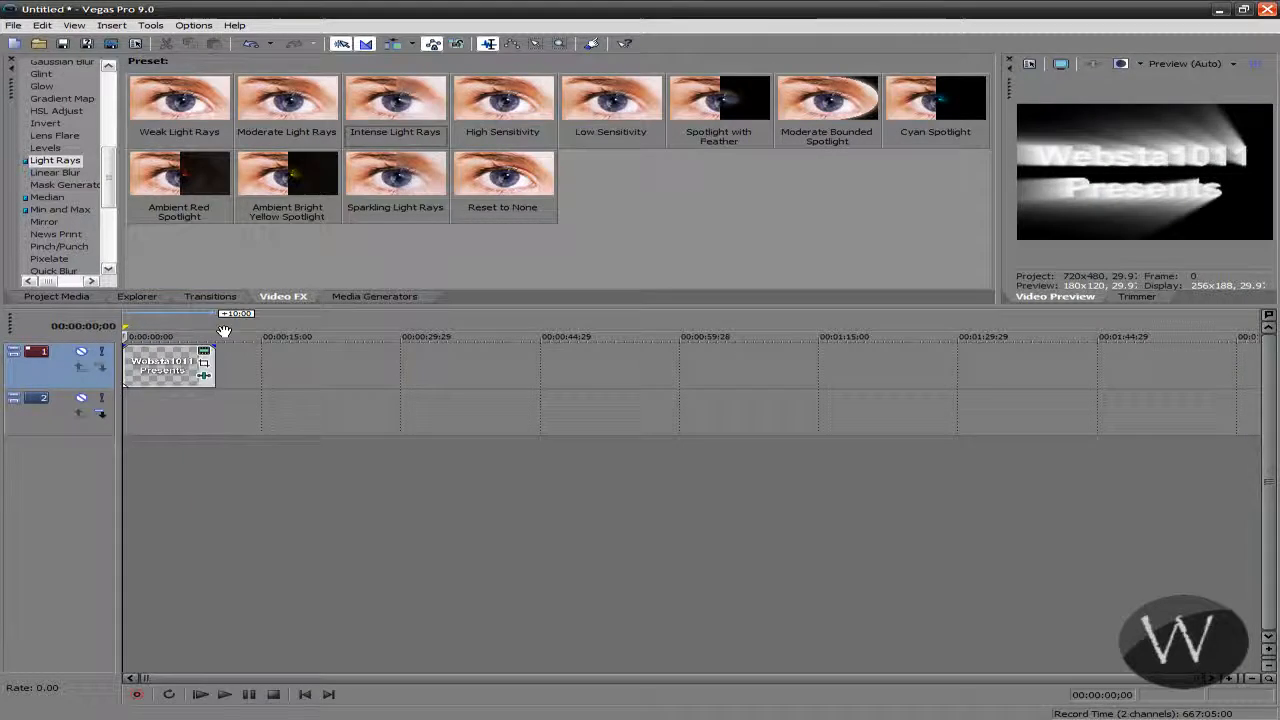
left_click(374, 296)
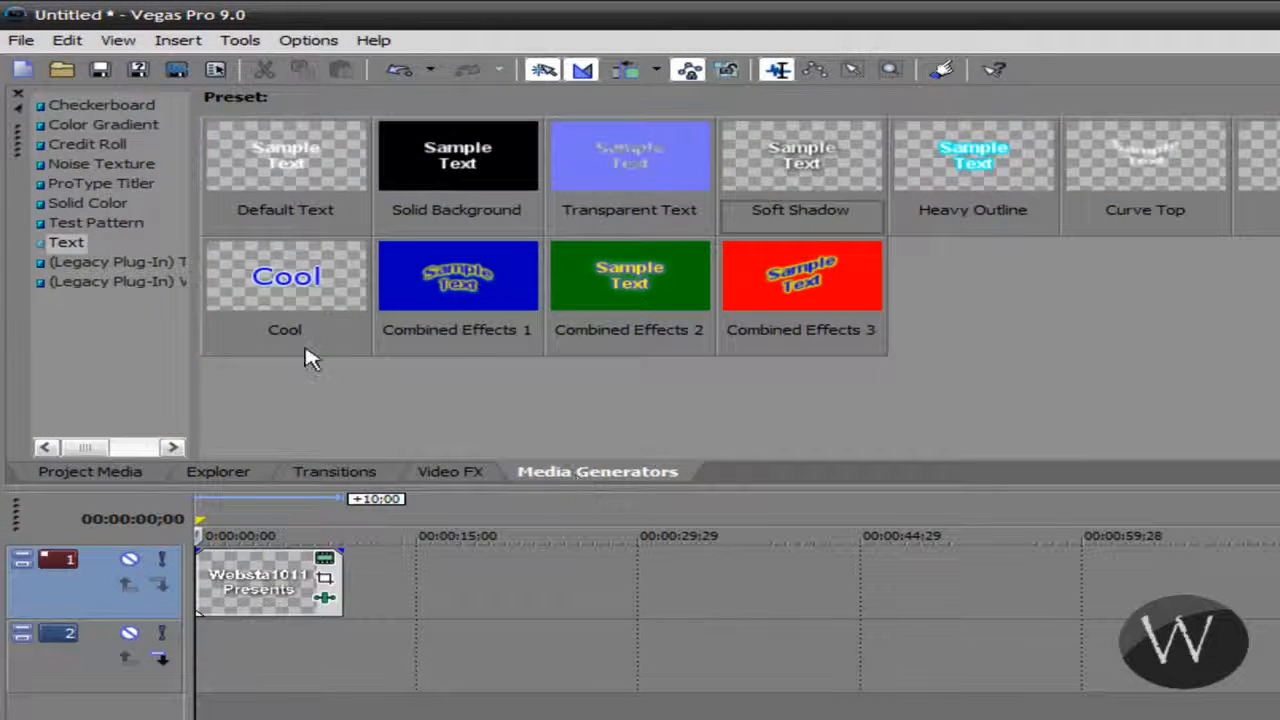
left_click(101, 163)
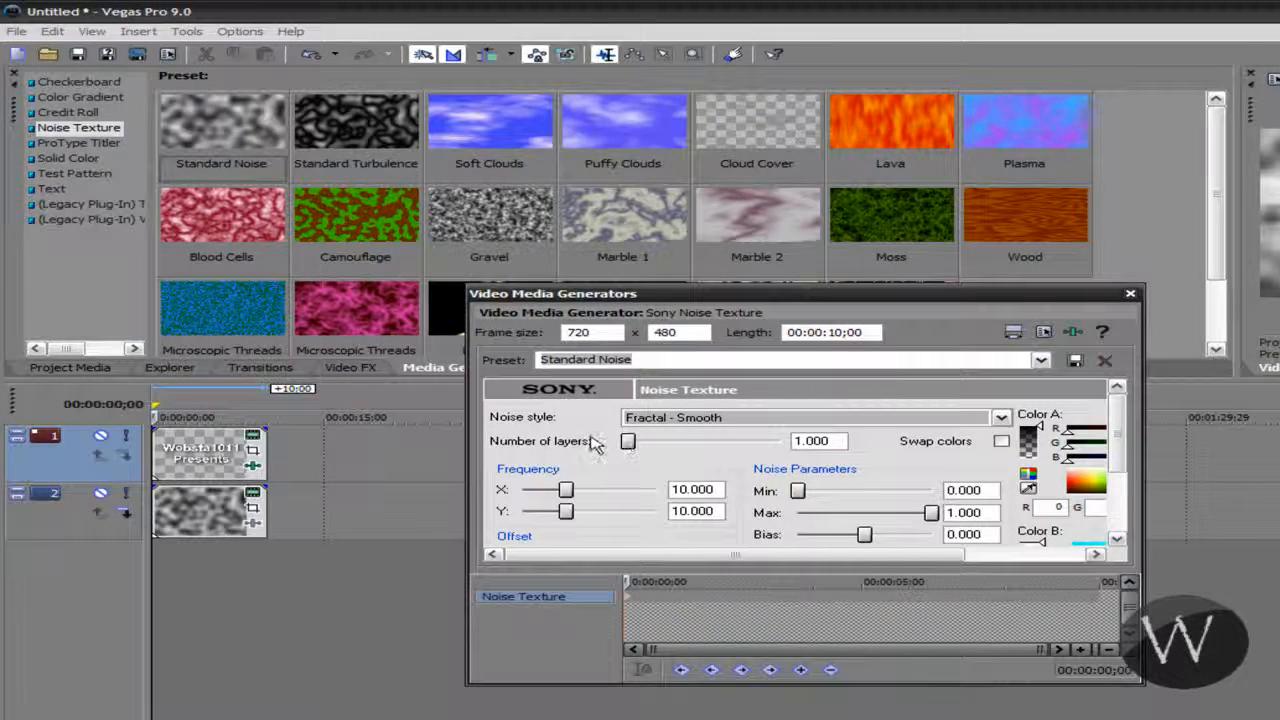
Step: Set the noise texture to 5 layers, minimum 0.420 and bias -0.150
left_click_drag(628, 441, 765, 441)
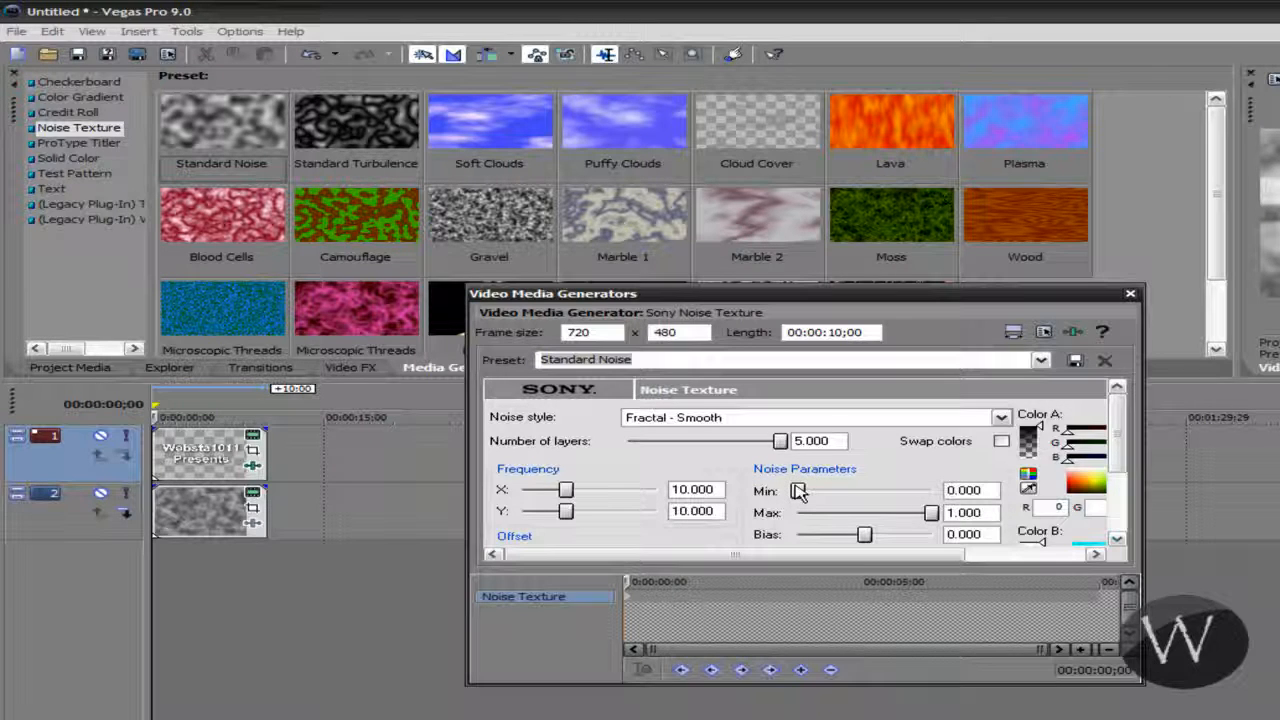
left_click_drag(780, 490, 835, 490)
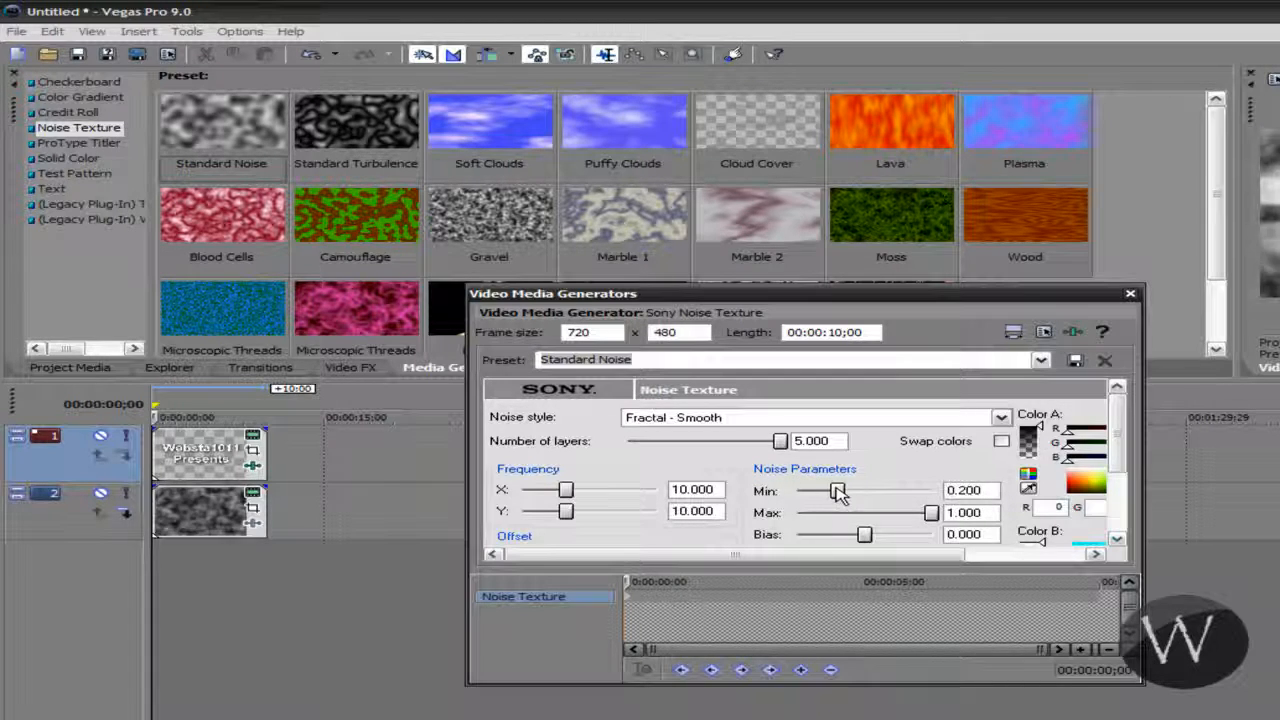
left_click_drag(838, 490, 854, 490)
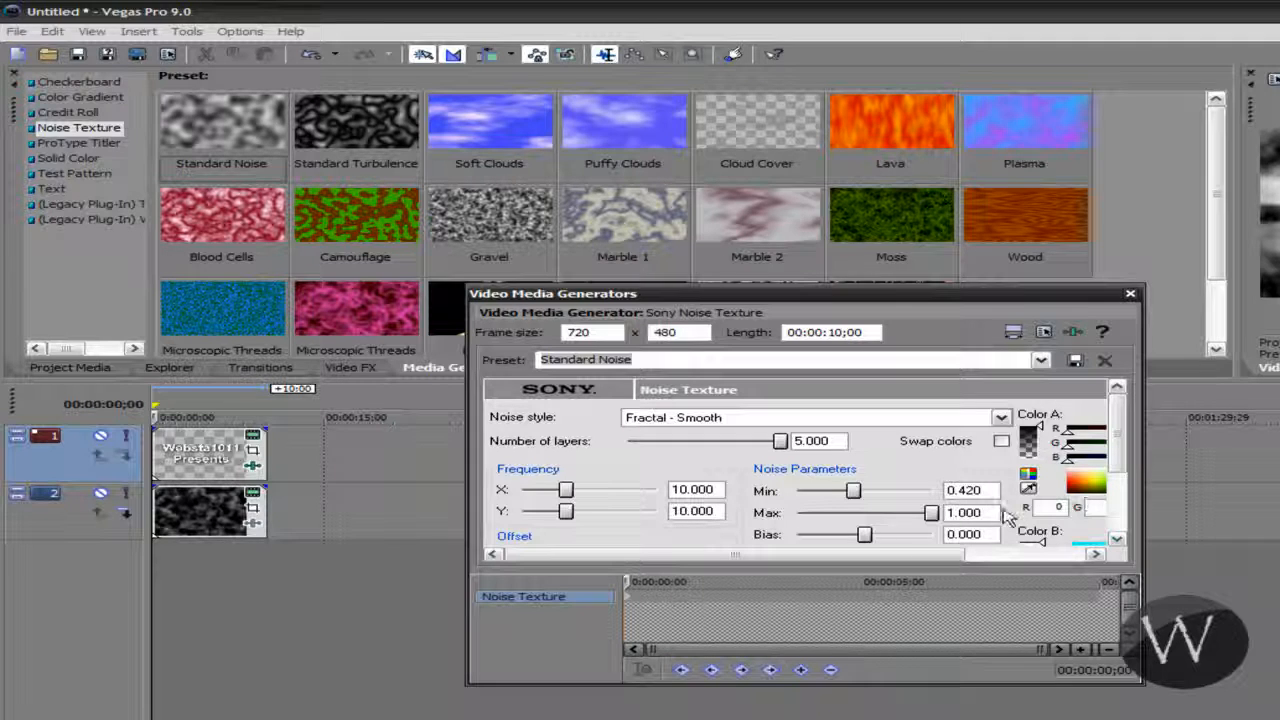
mouse_move(830, 550)
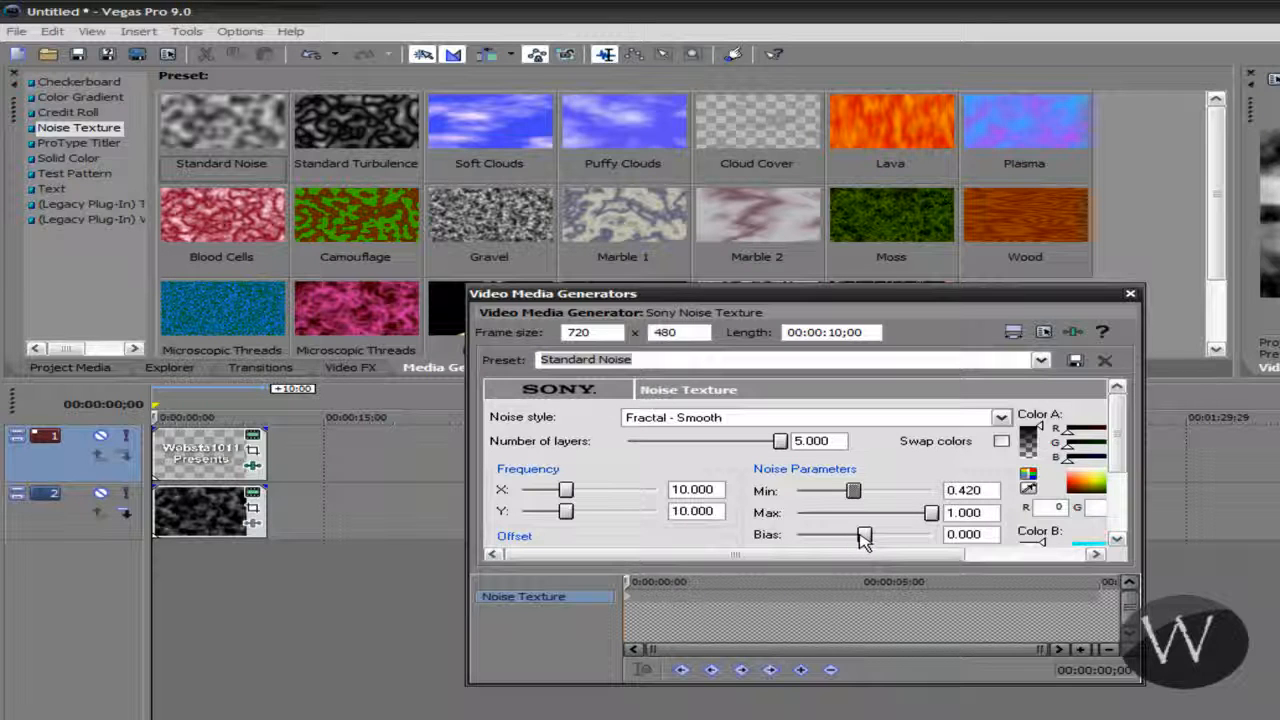
left_click_drag(865, 535, 855, 535)
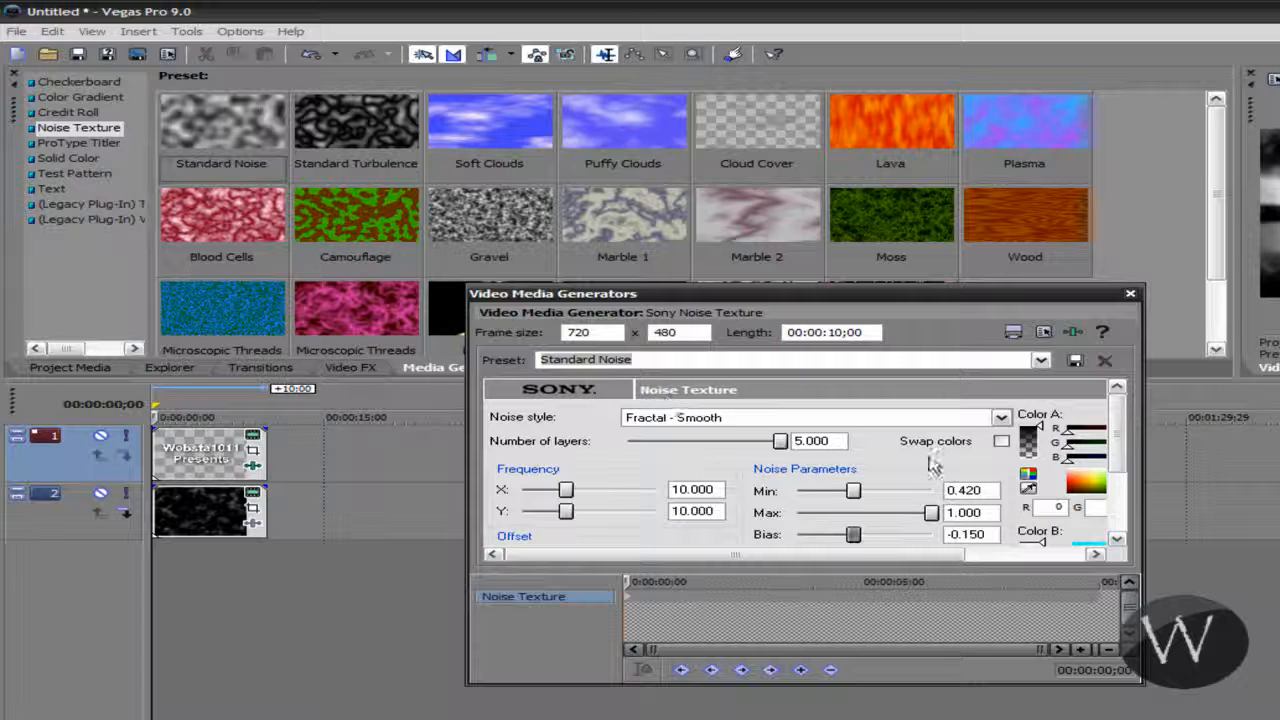
mouse_move(1118, 322)
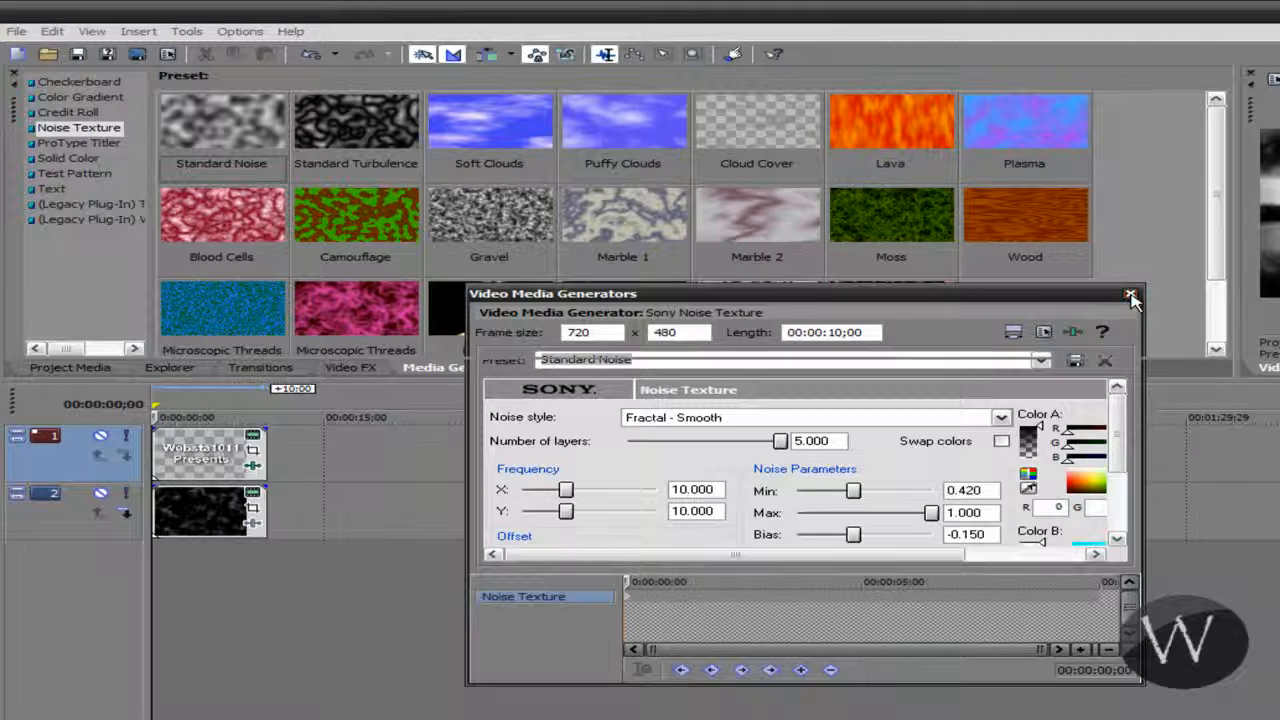
Step: Close the noise settings and play back the four-second title over the dark noise
left_click(1131, 297)
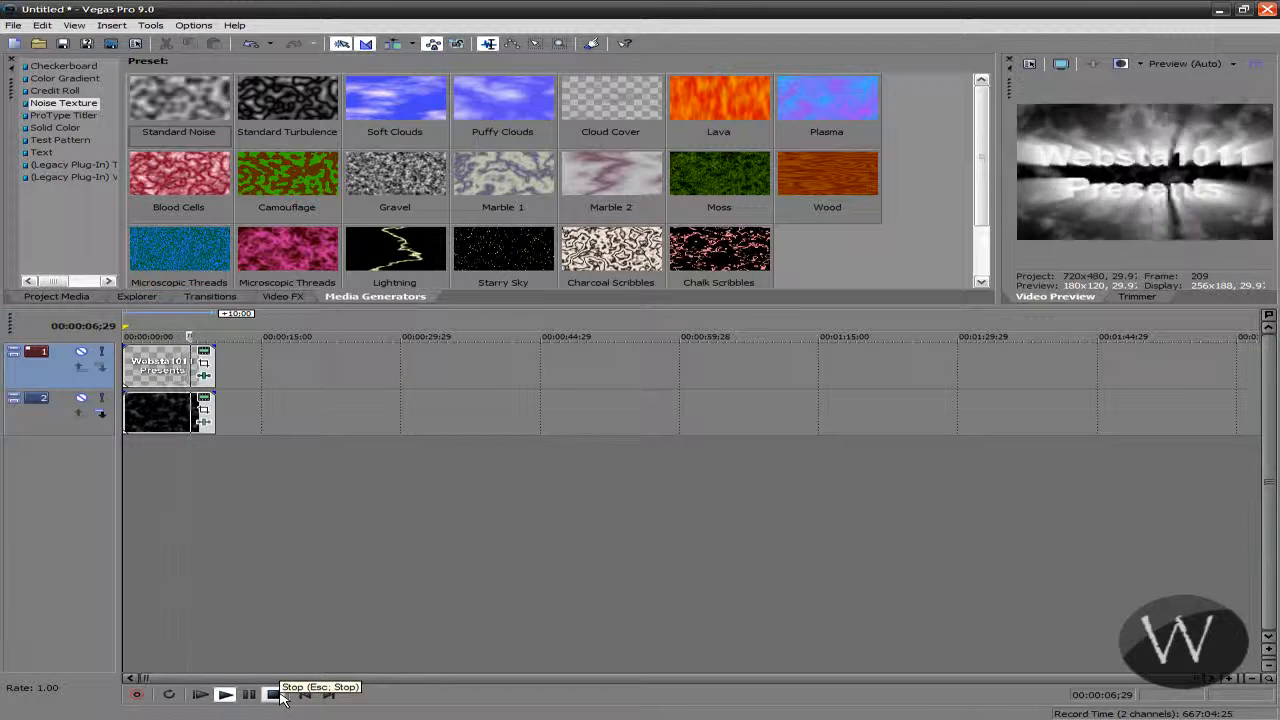
left_click(271, 694)
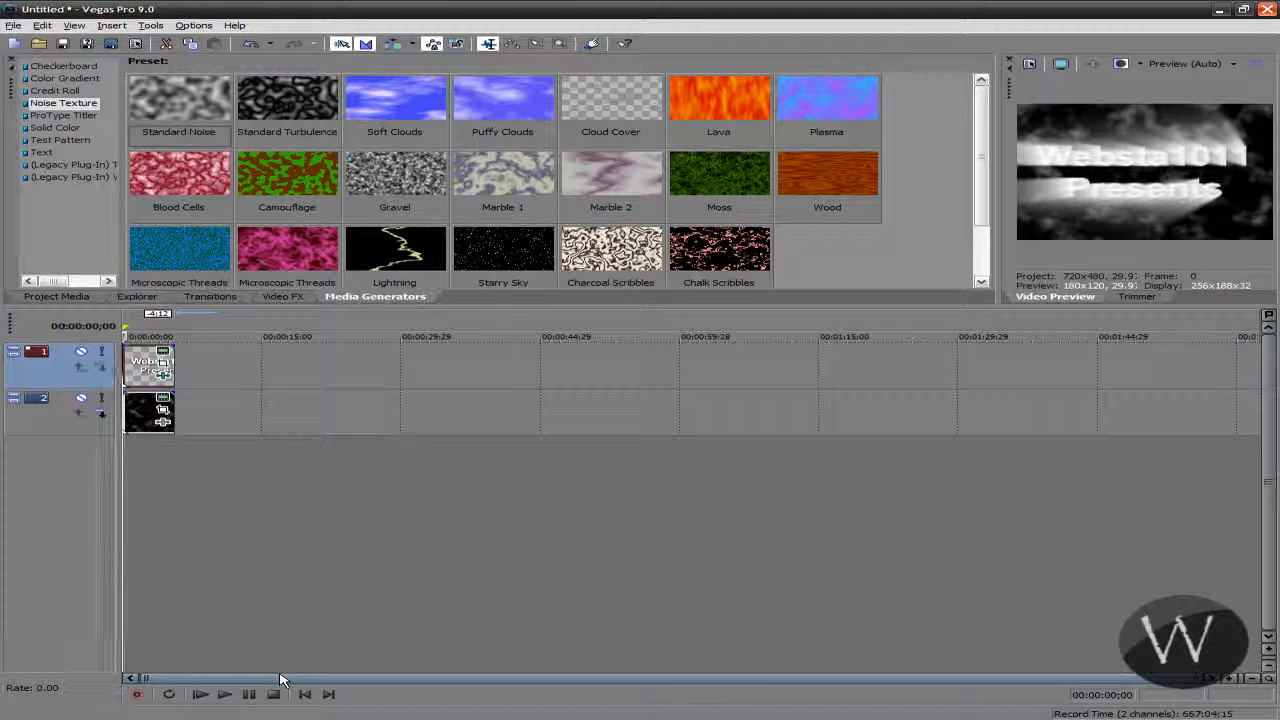
left_click(199, 694)
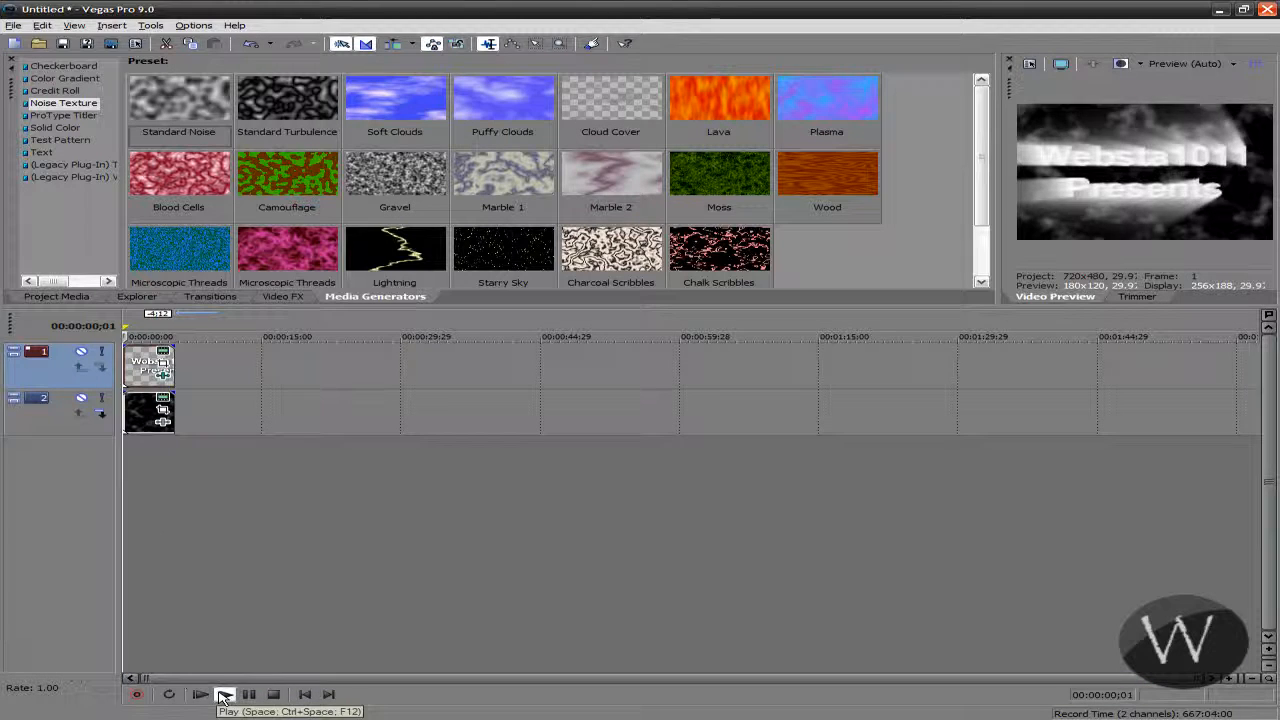
left_click(224, 694)
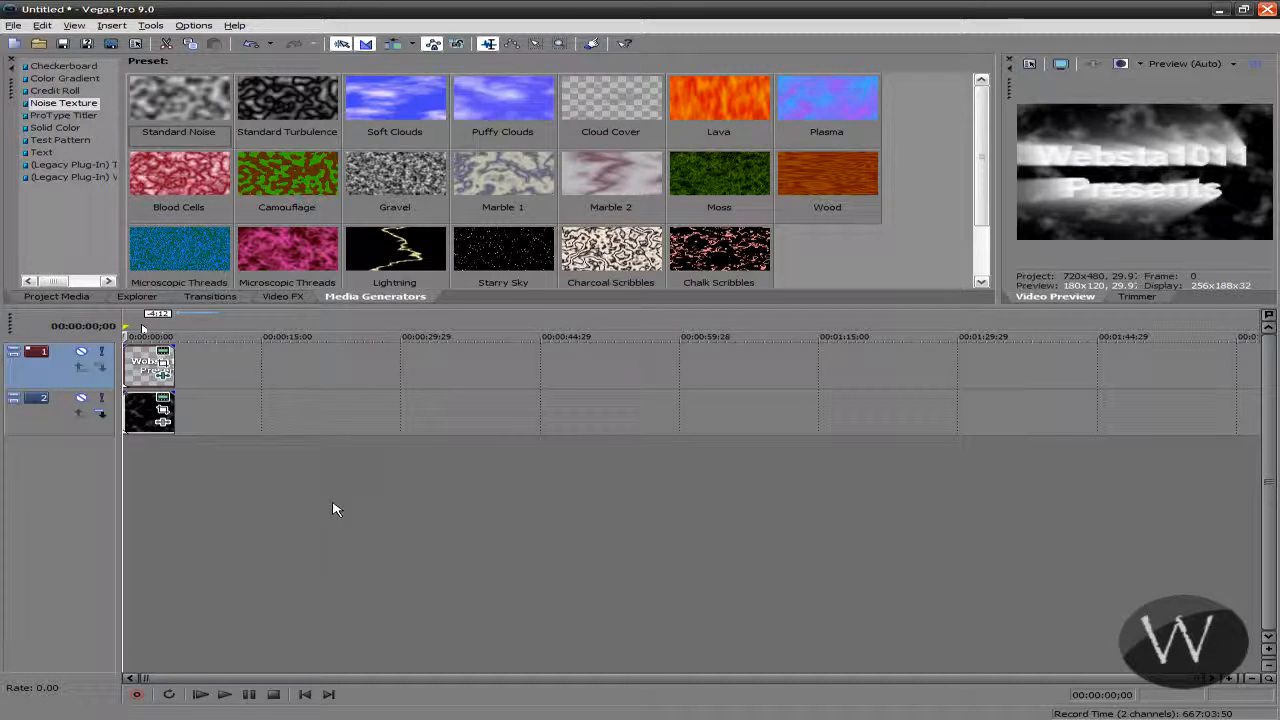
mouse_move(268, 550)
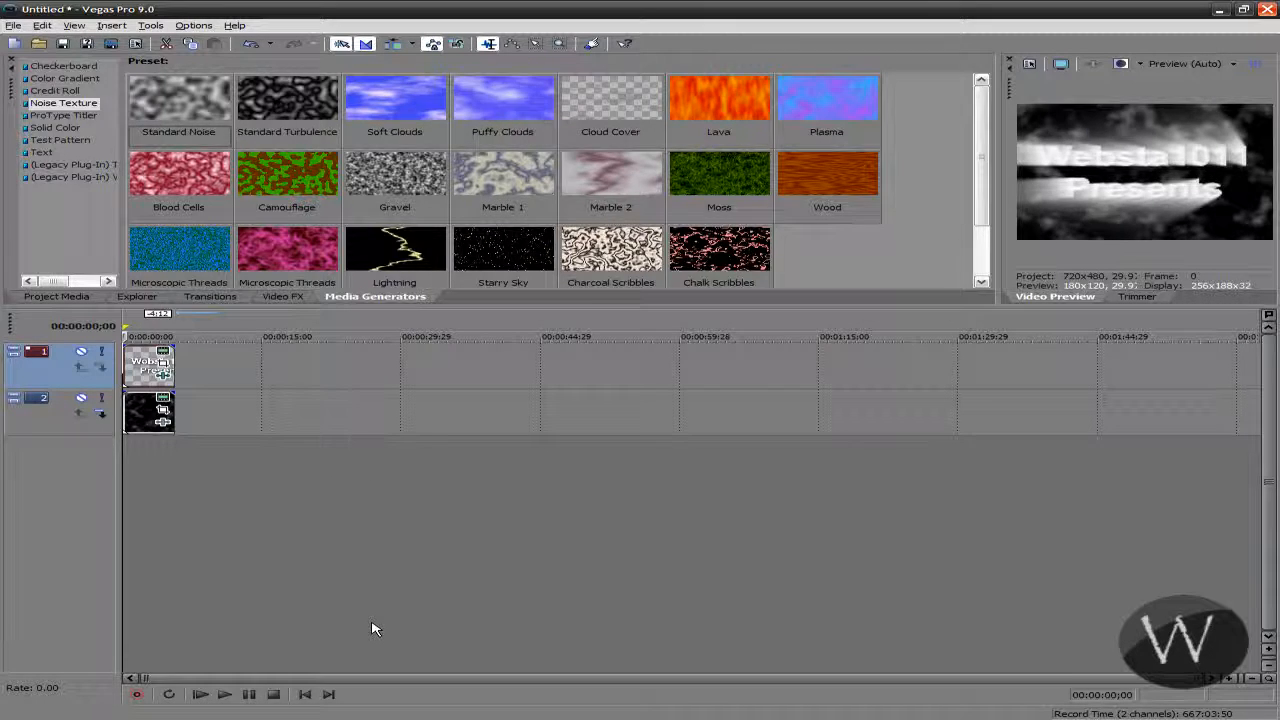
Step: Create a rayed 'Blah Blah Blah' title-and-noise pair after the intro and preview it
left_click(283, 296)
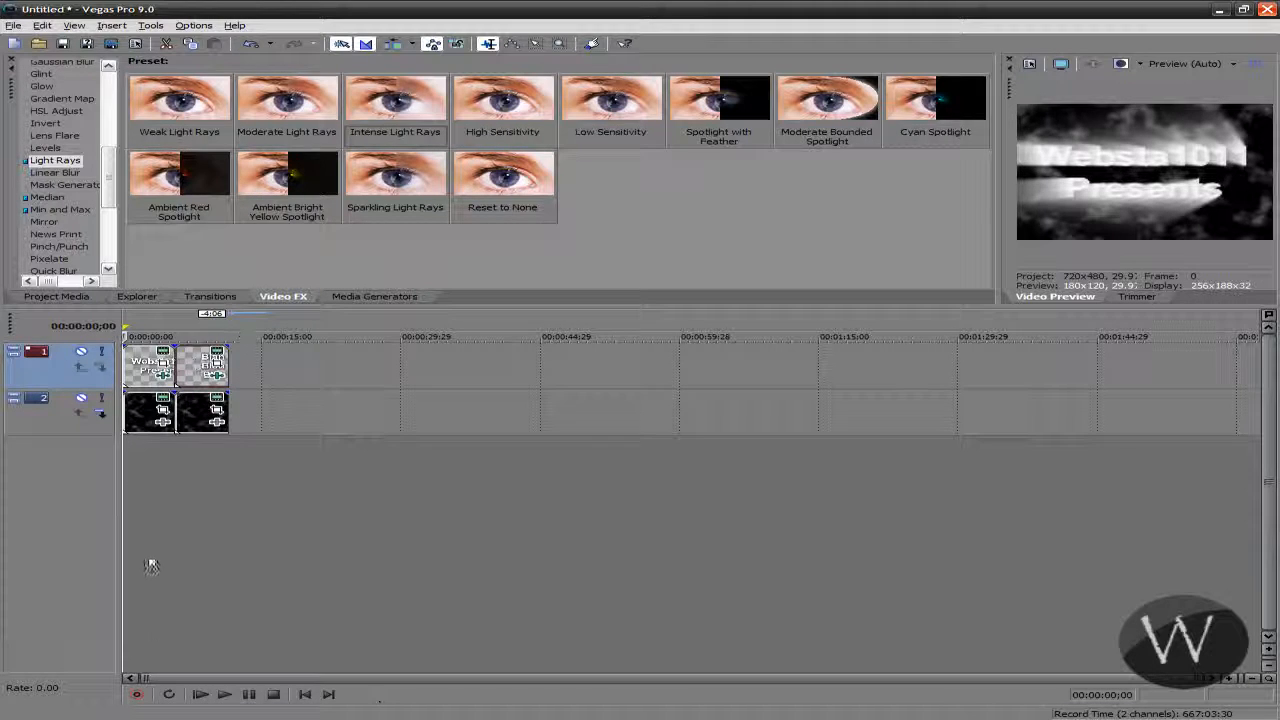
left_click(199, 694)
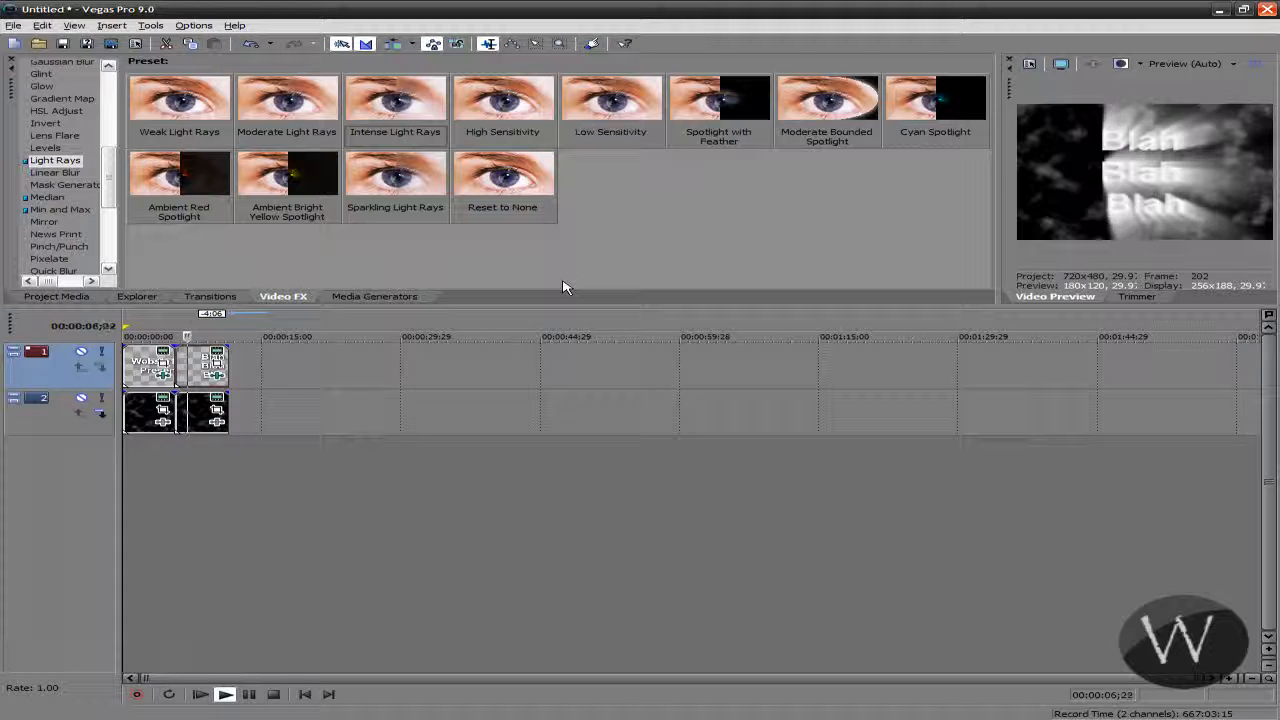
left_click(273, 694)
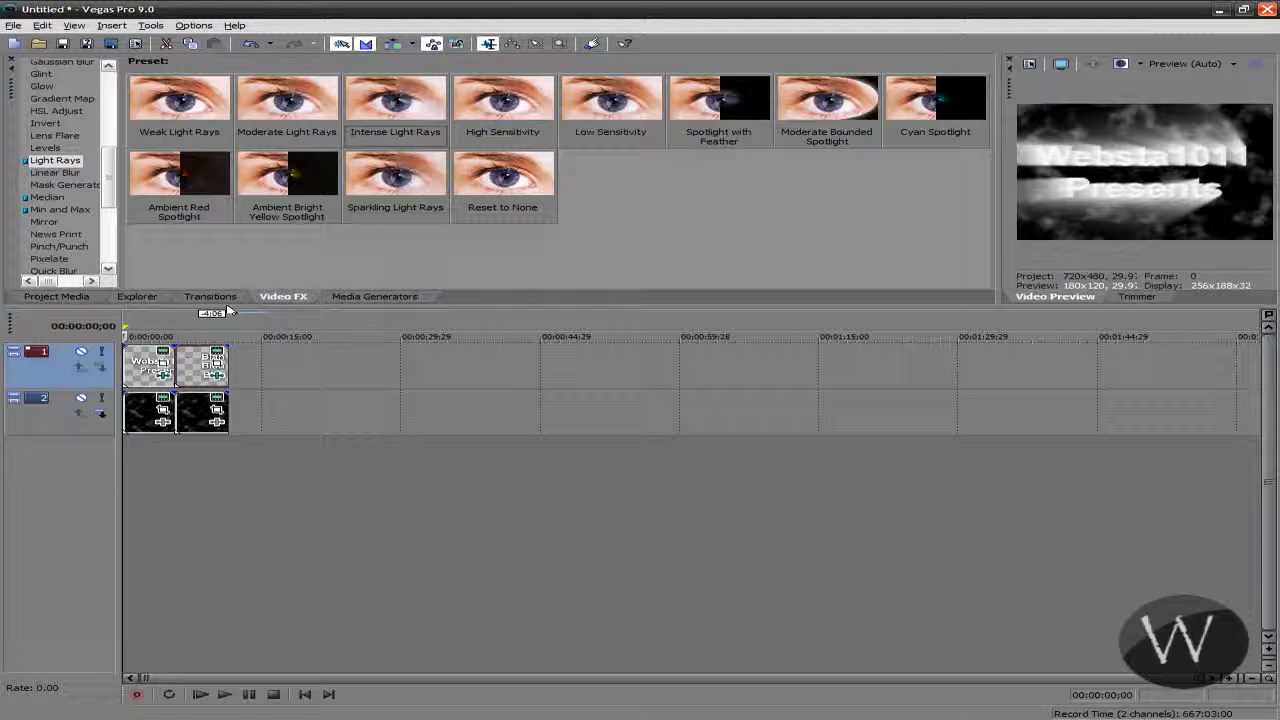
left_click(210, 296)
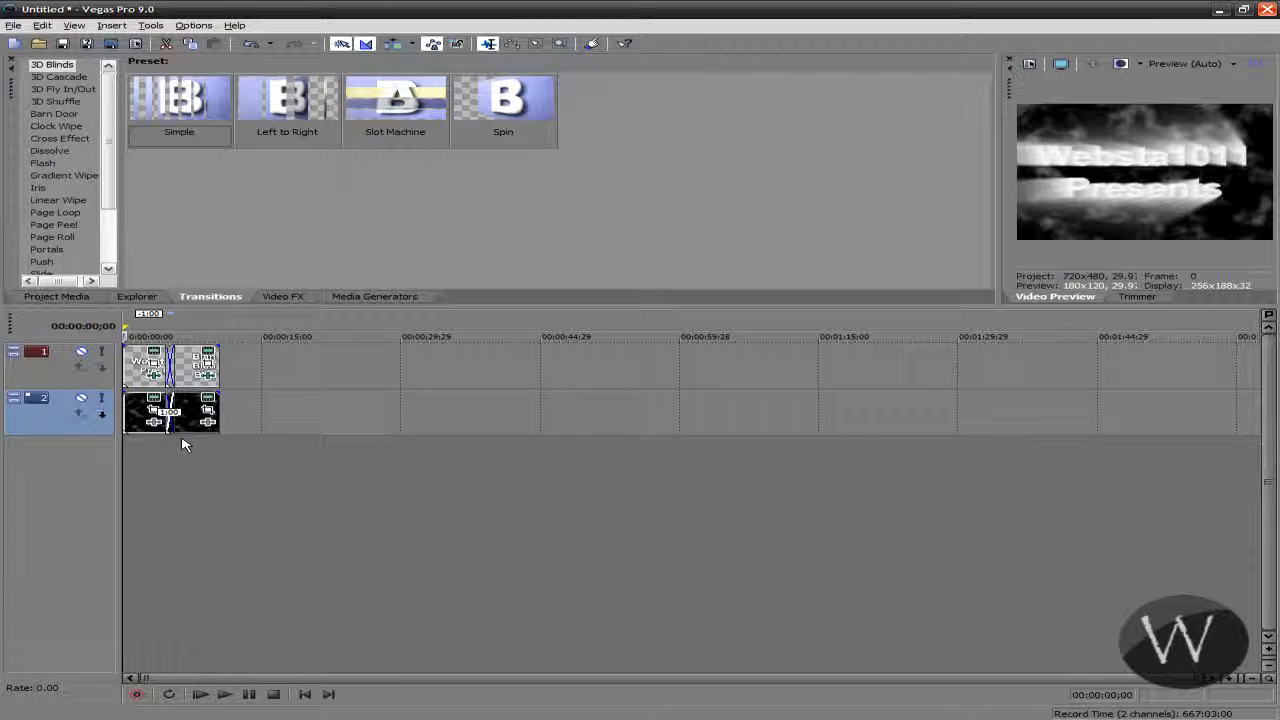
Step: Play the crossfade from the Websta1011 title into 'Blah Blah Blah'
left_click(225, 694)
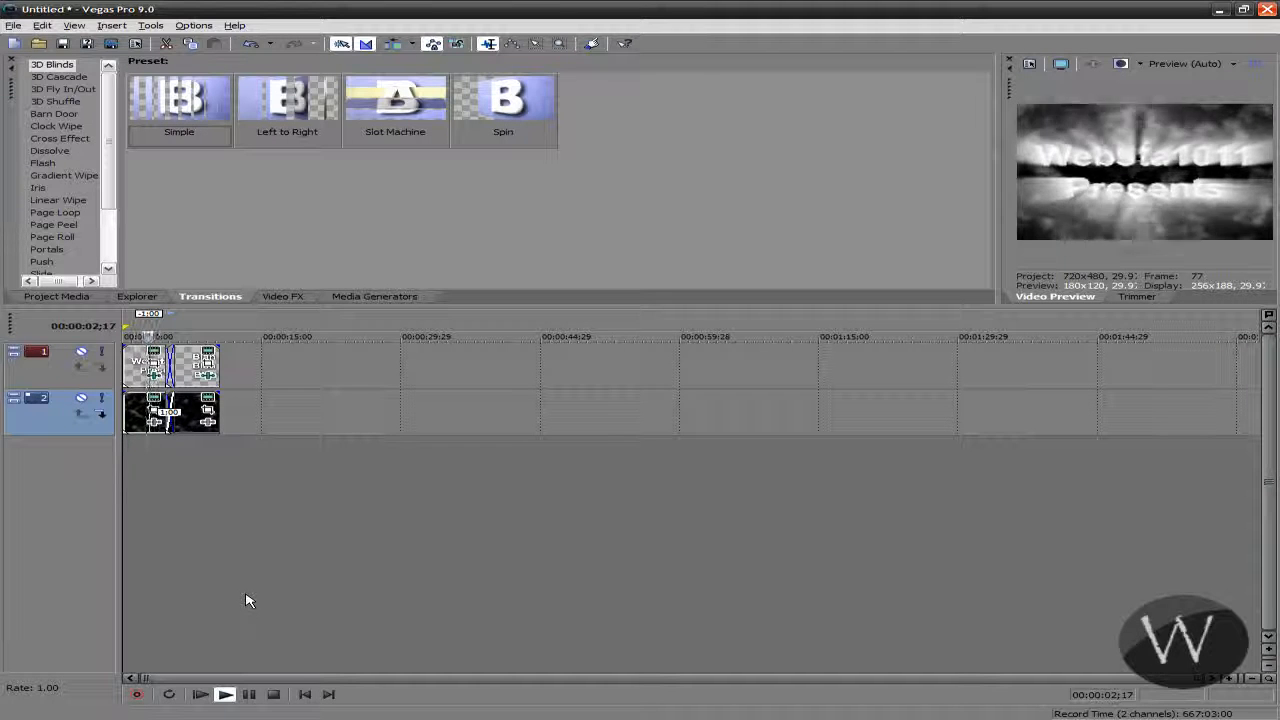
left_click(225, 694)
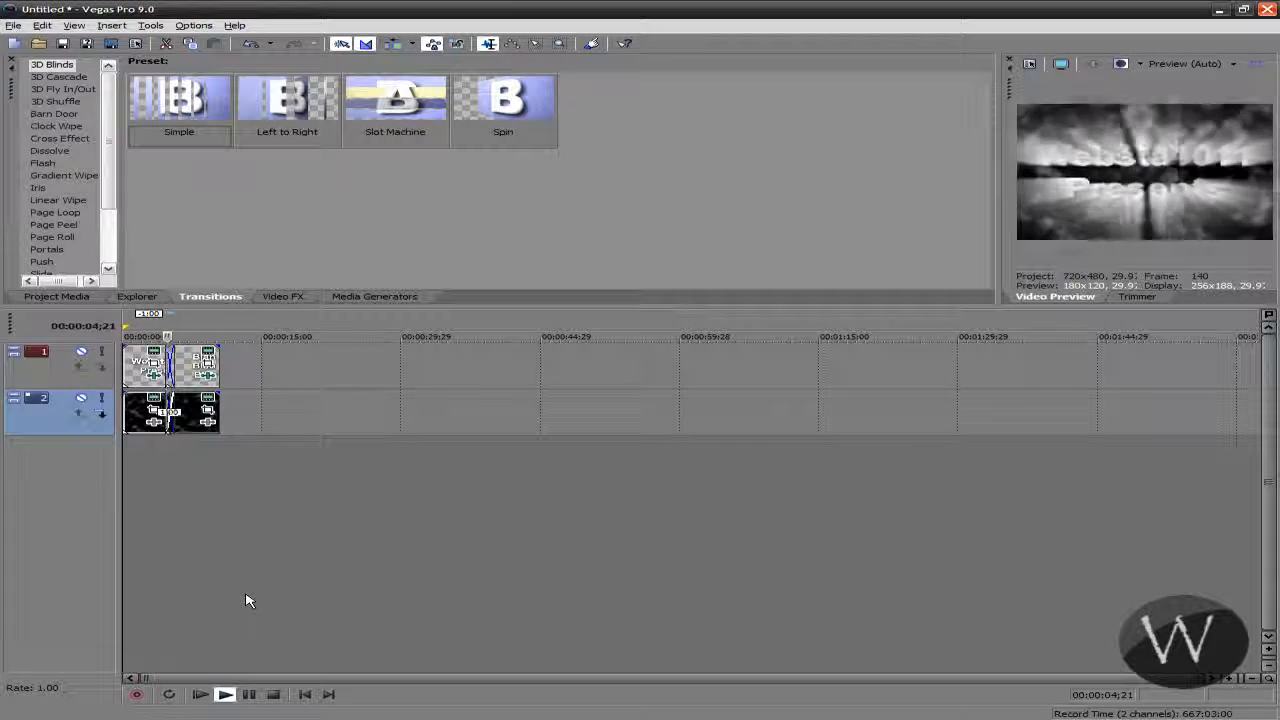
left_click(225, 693)
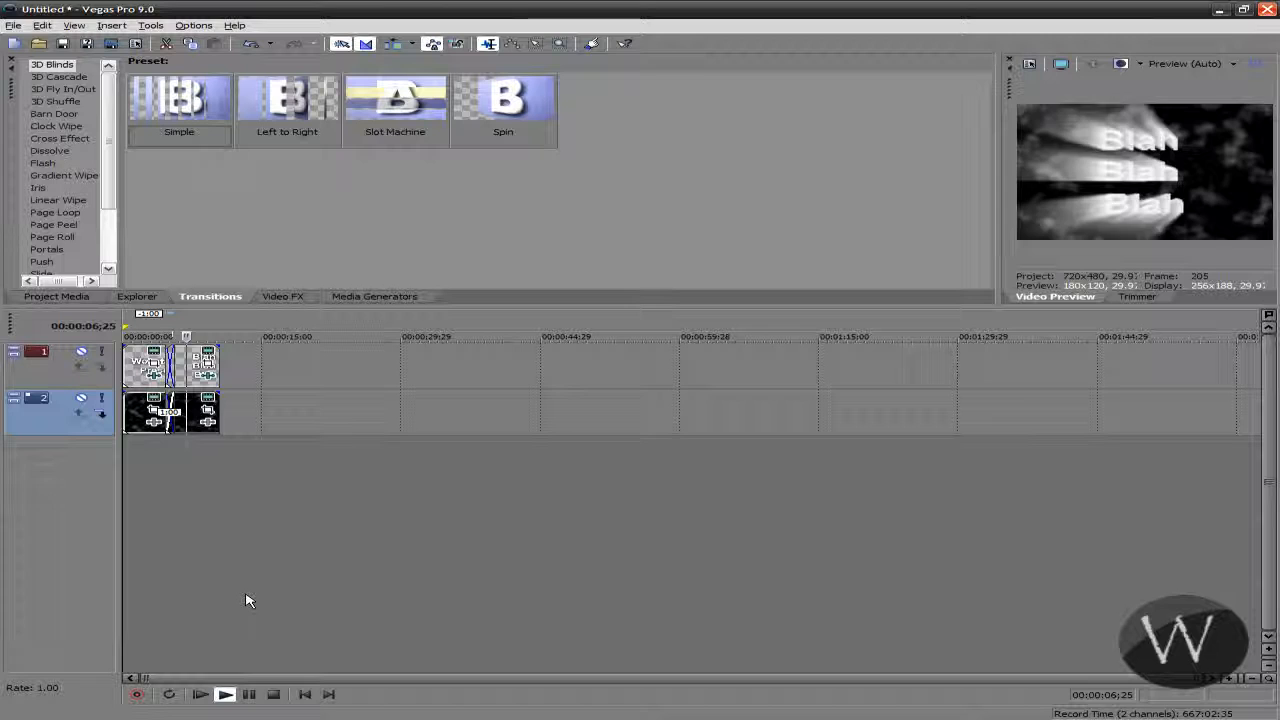